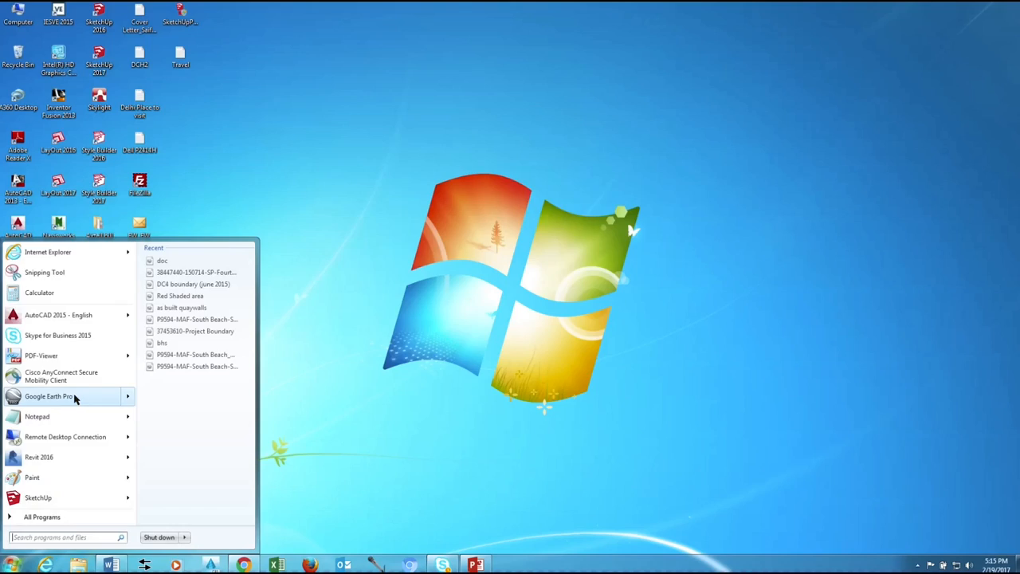
Launch Google Earth Pro from the Start menu.
left_click(51, 396)
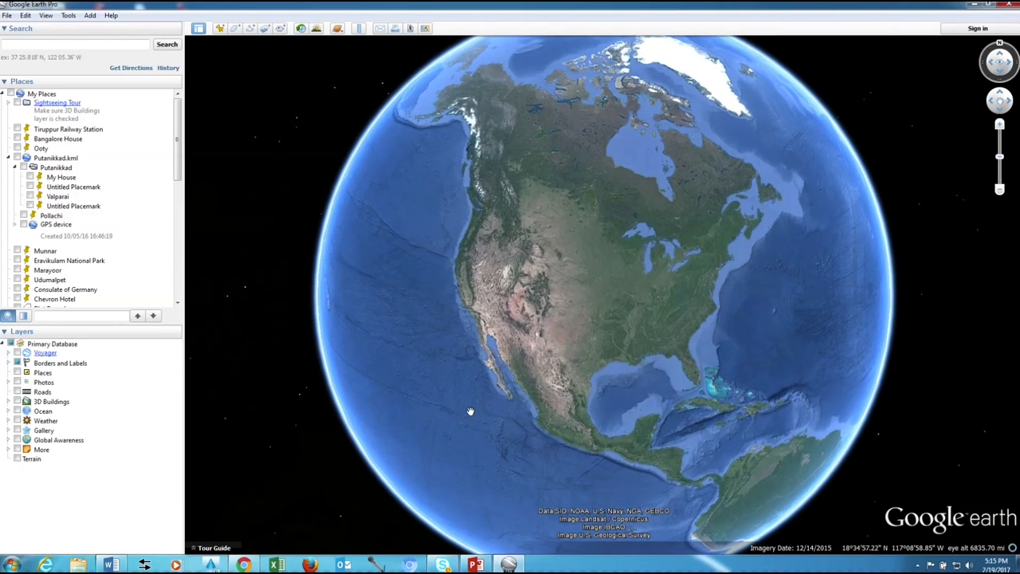
Set 3D View options to Universal Transverse Mercator coordinates and Meters, Kilometers units.
left_click(67, 16)
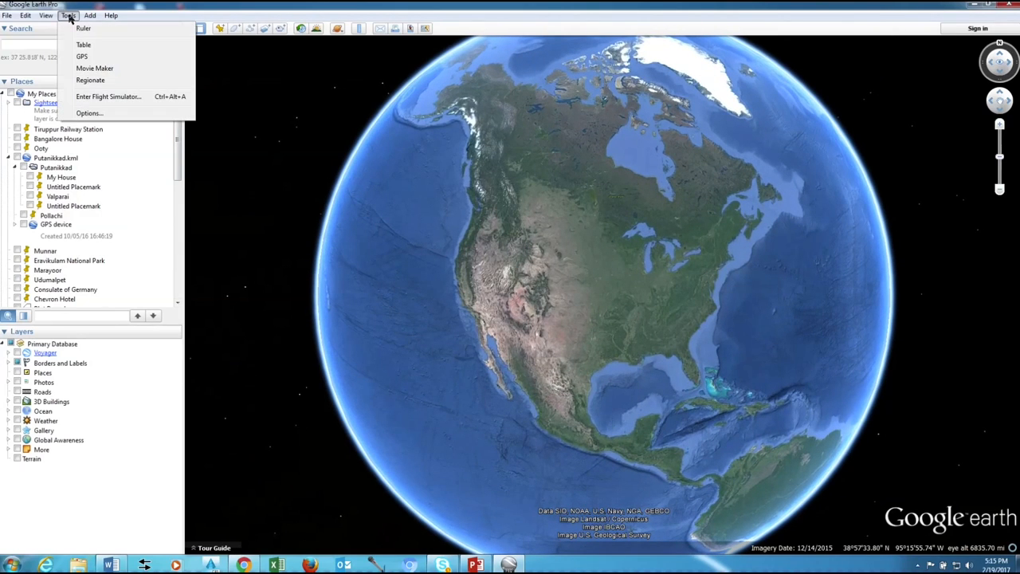
mouse_move(96, 114)
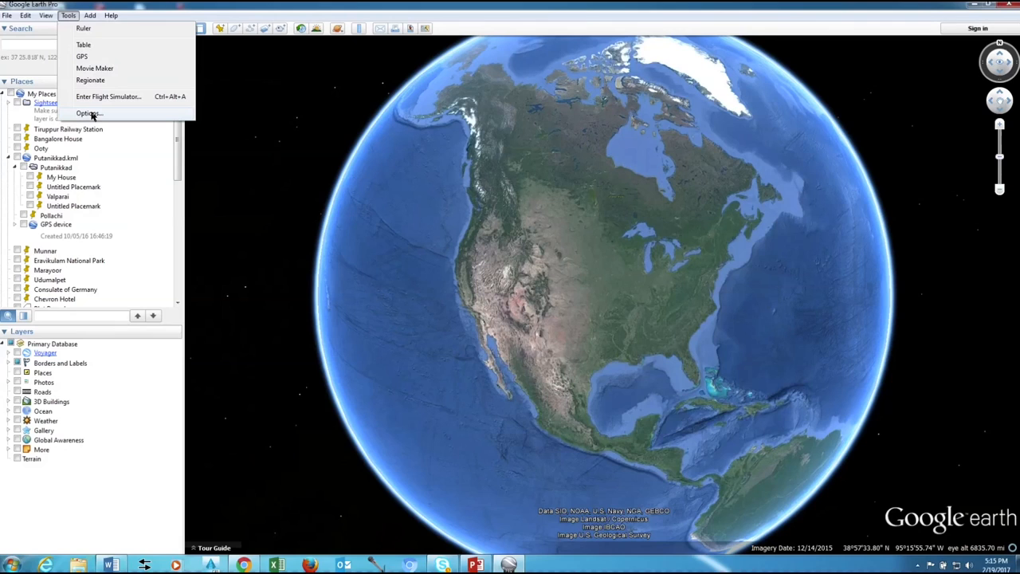
left_click(89, 112)
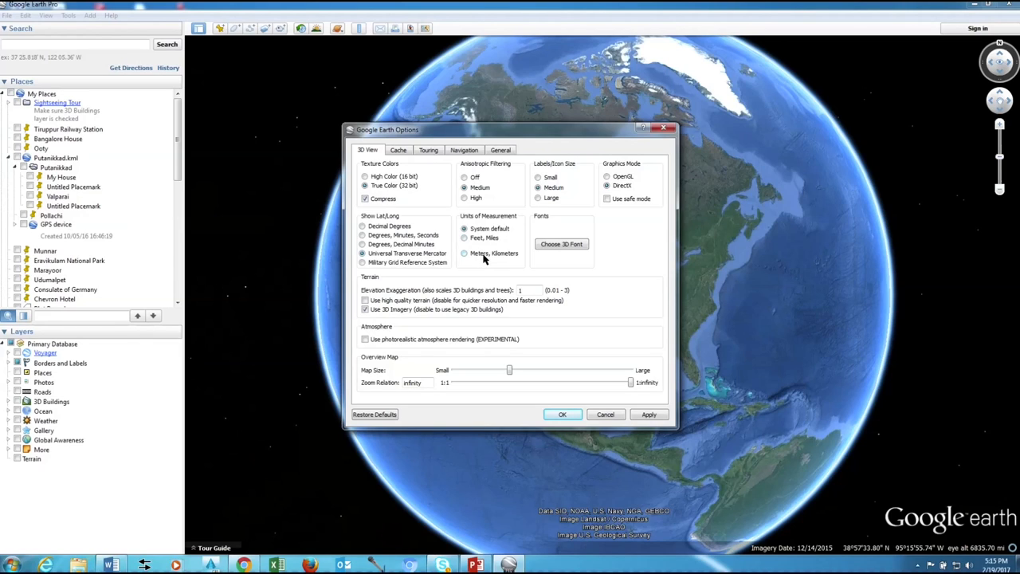
left_click(466, 252)
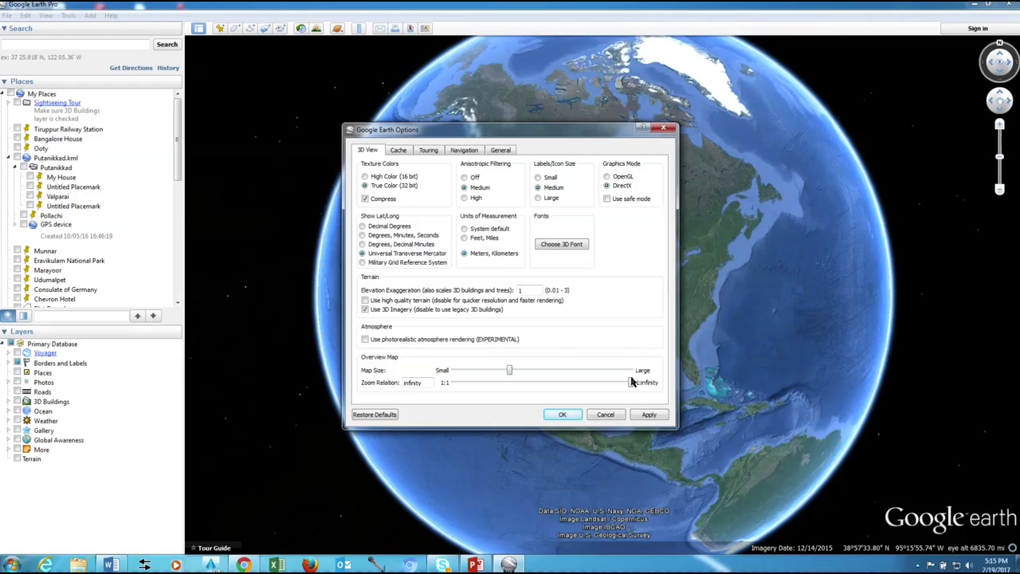
left_click(563, 414)
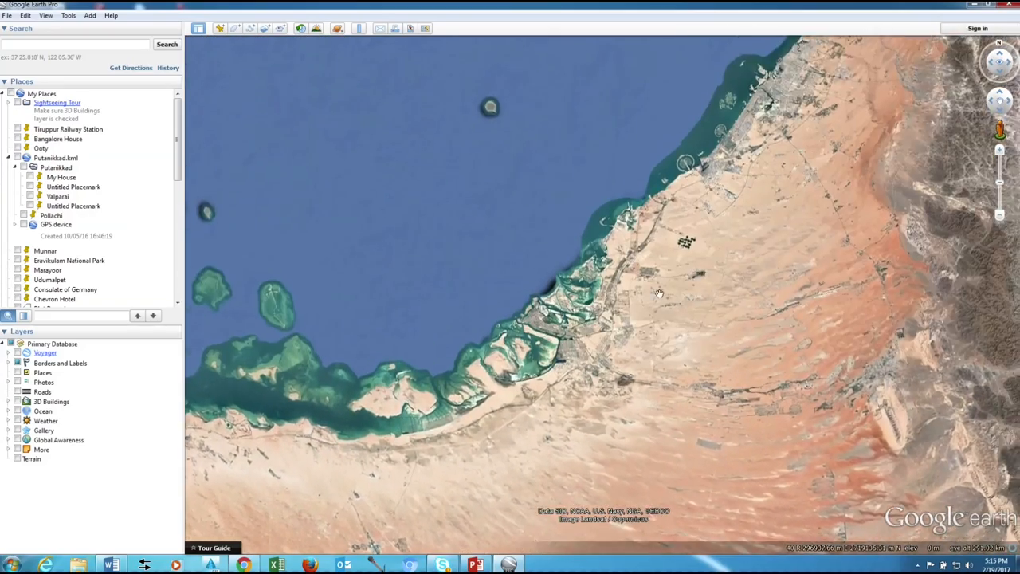
Pan and zoom the map until the island fills the view.
left_click_drag(660, 294, 607, 383)
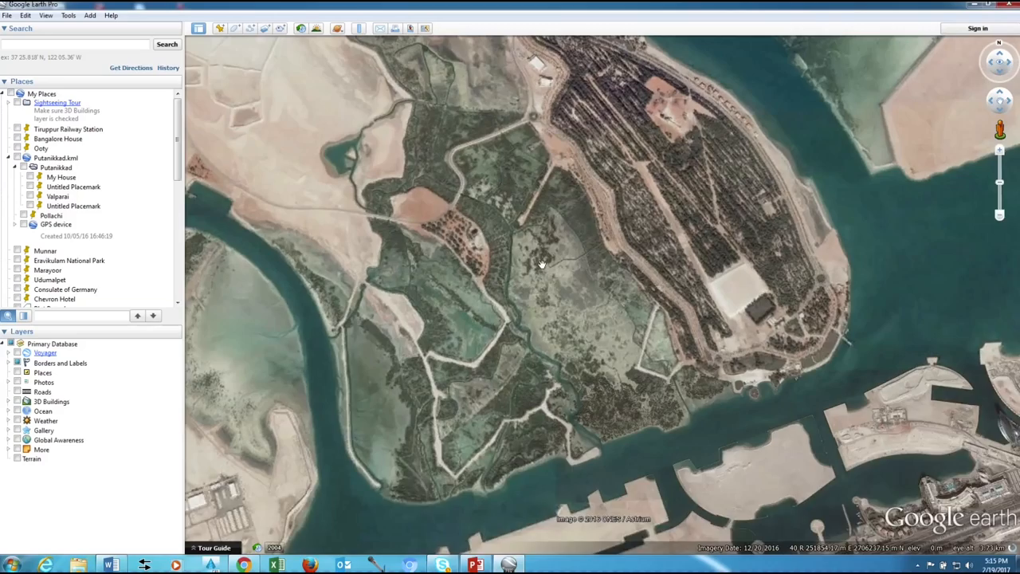
left_click_drag(542, 263, 558, 335)
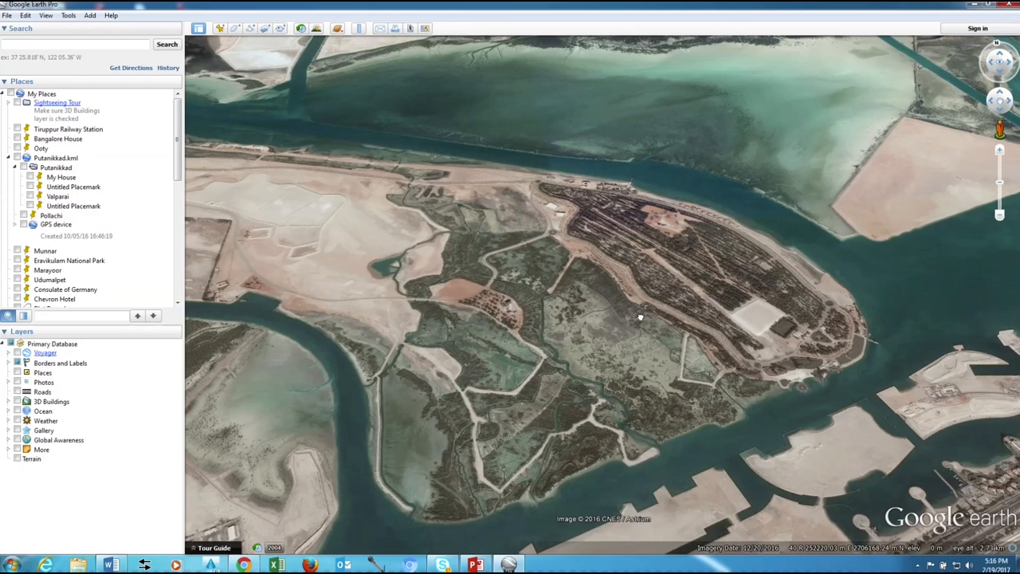
left_click(51, 15)
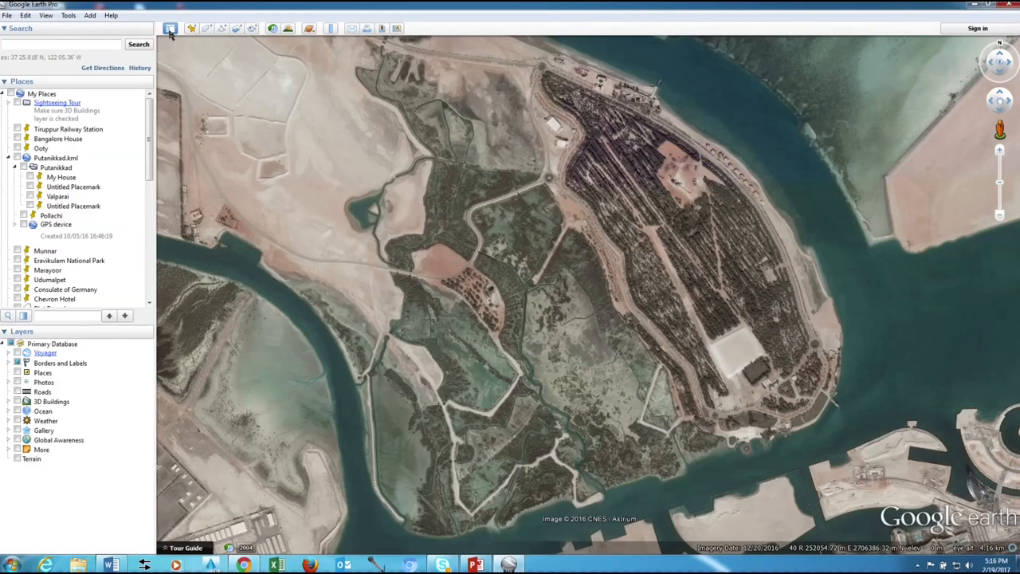
Hide the sidebar via the View menu and start a new placemark.
left_click(167, 25)
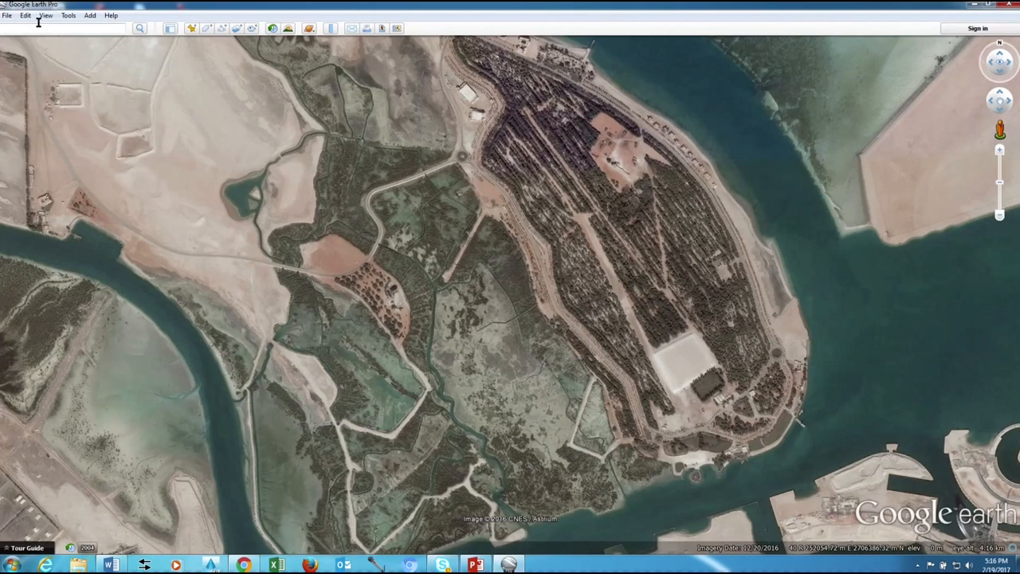
left_click(49, 15)
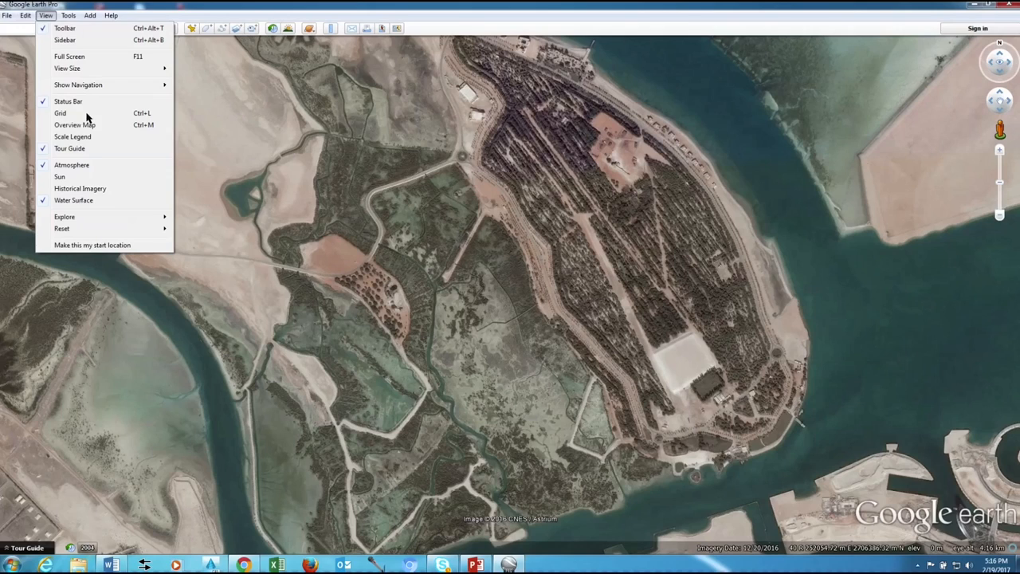
left_click(206, 254)
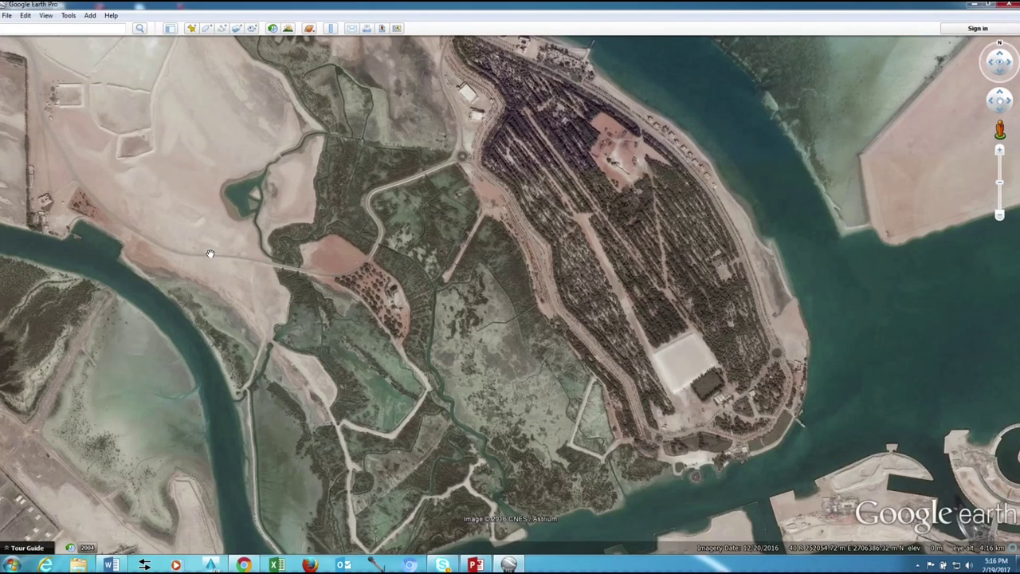
mouse_move(198, 29)
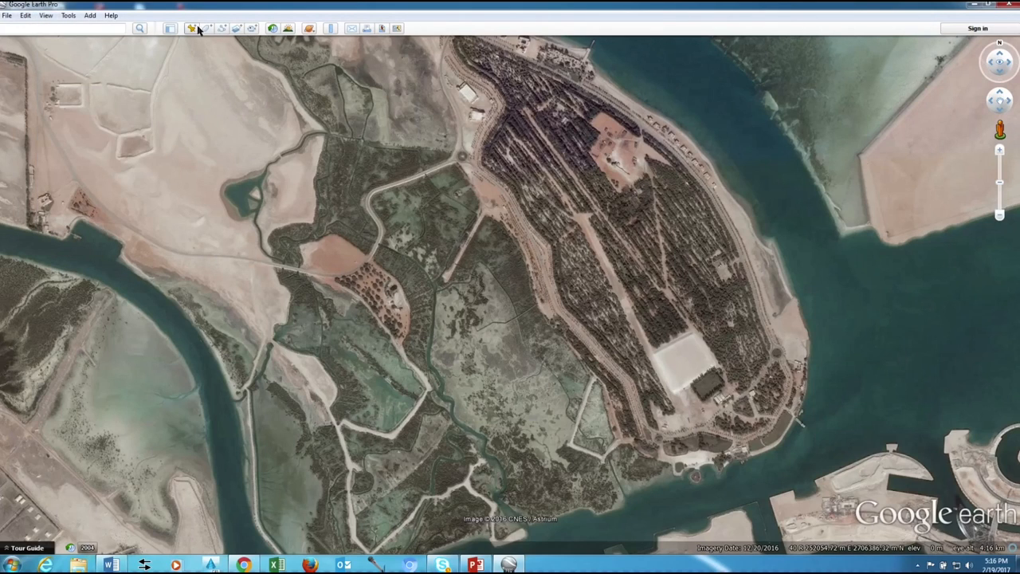
left_click(191, 29)
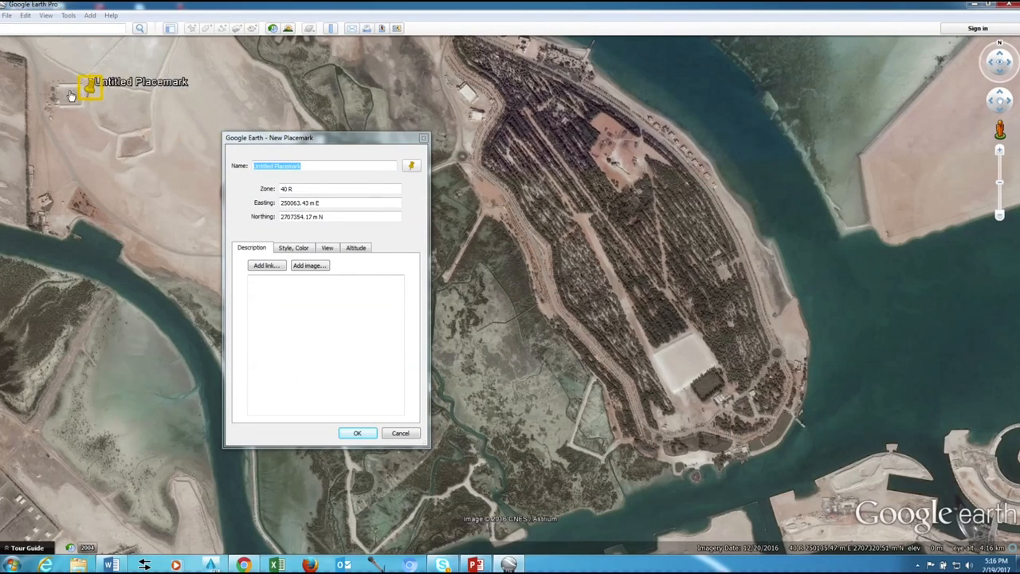
Place the pin at the map's upper-left edge and name the placemark 01.
left_click_drag(89, 87, 14, 50)
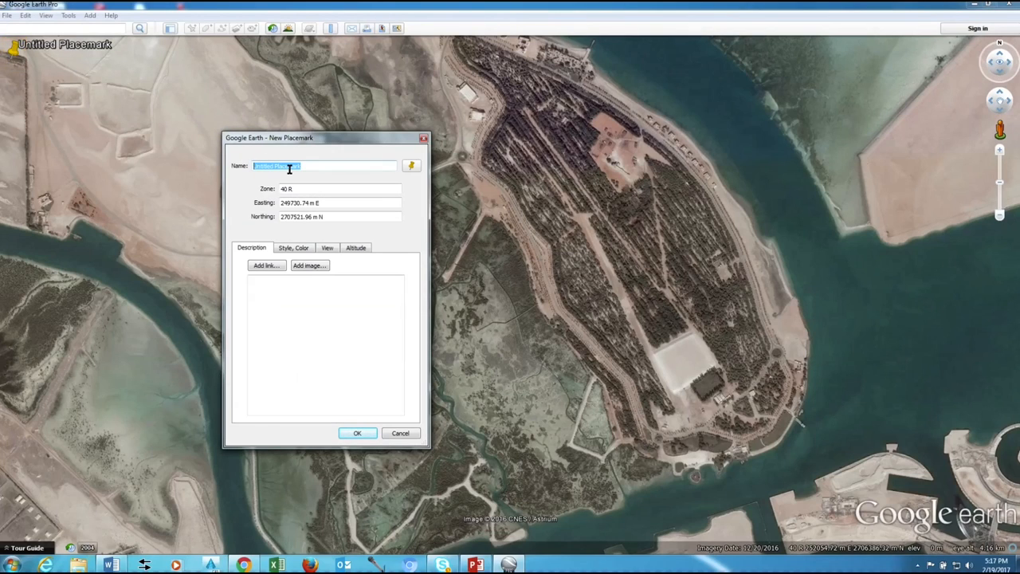
type("01")
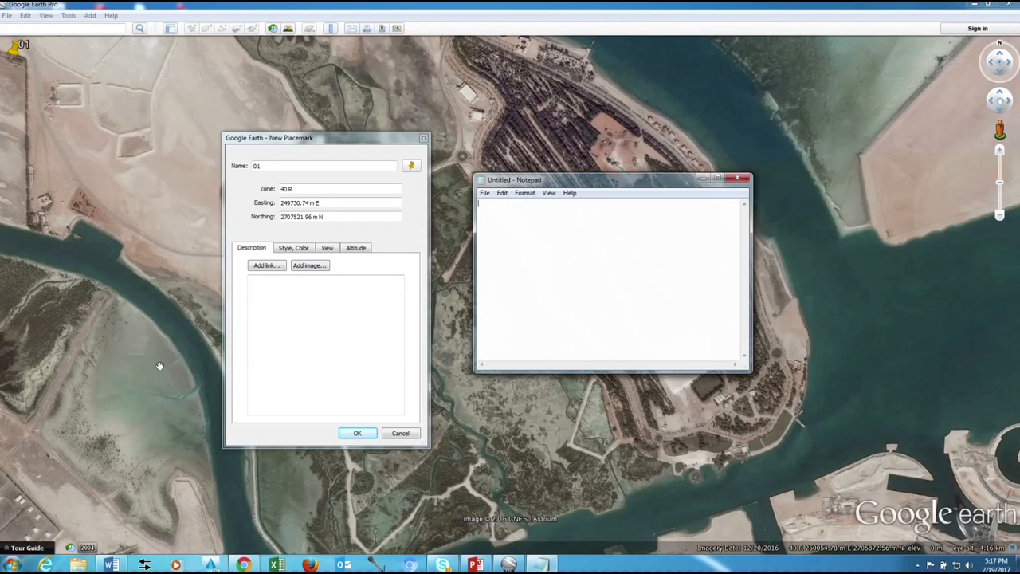
type("01")
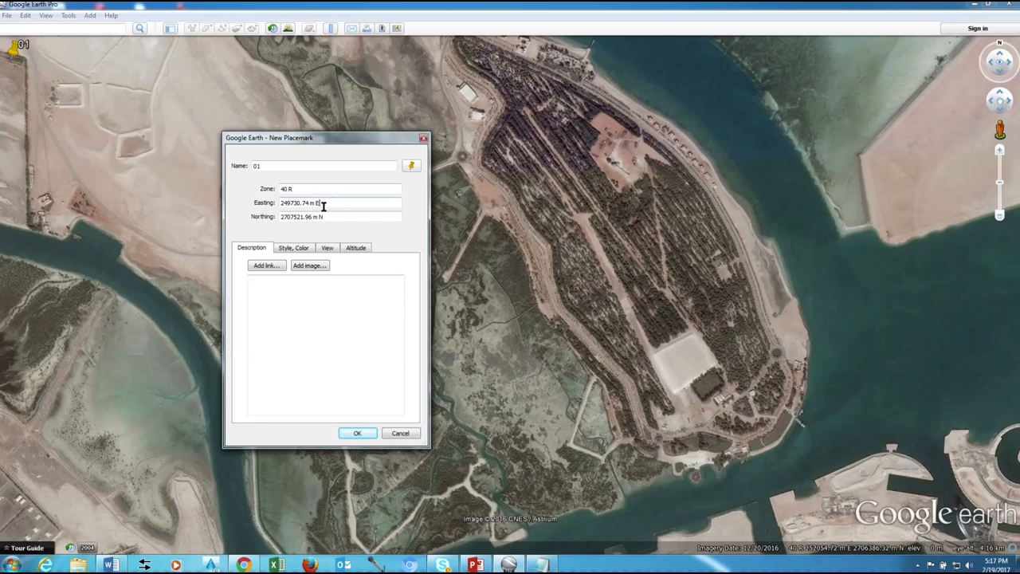
triple_click(322, 202)
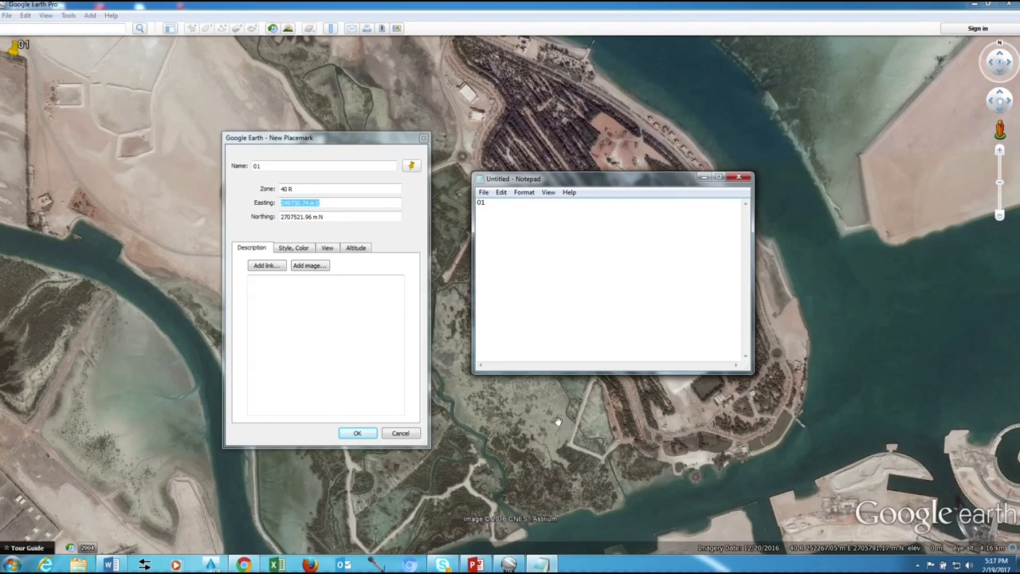
Record 249730.74 m E and 2707521.96 m N for point 01 in Notepad, then label point 02.
type("249730.74 m E")
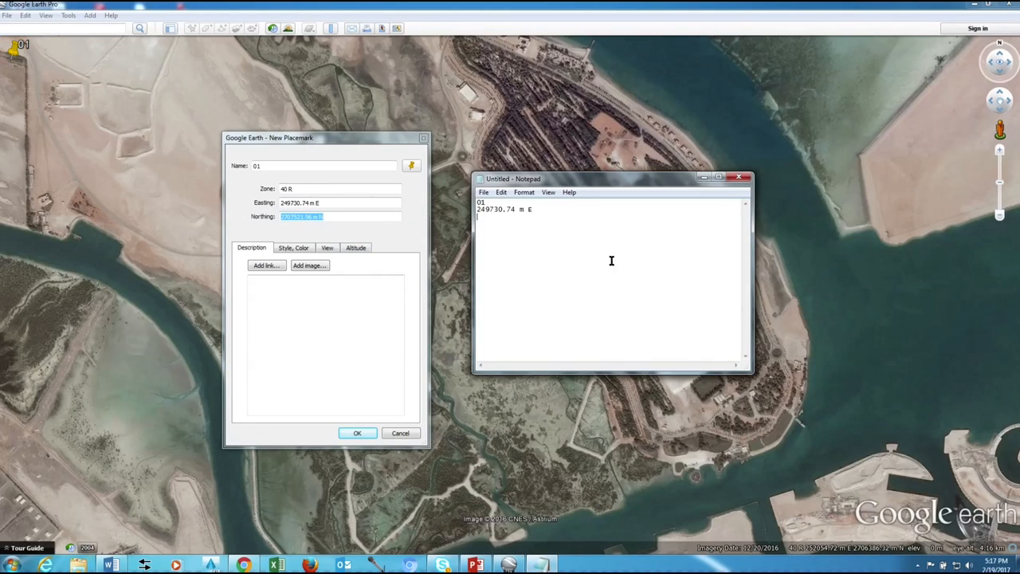
type("2707521.96 m N")
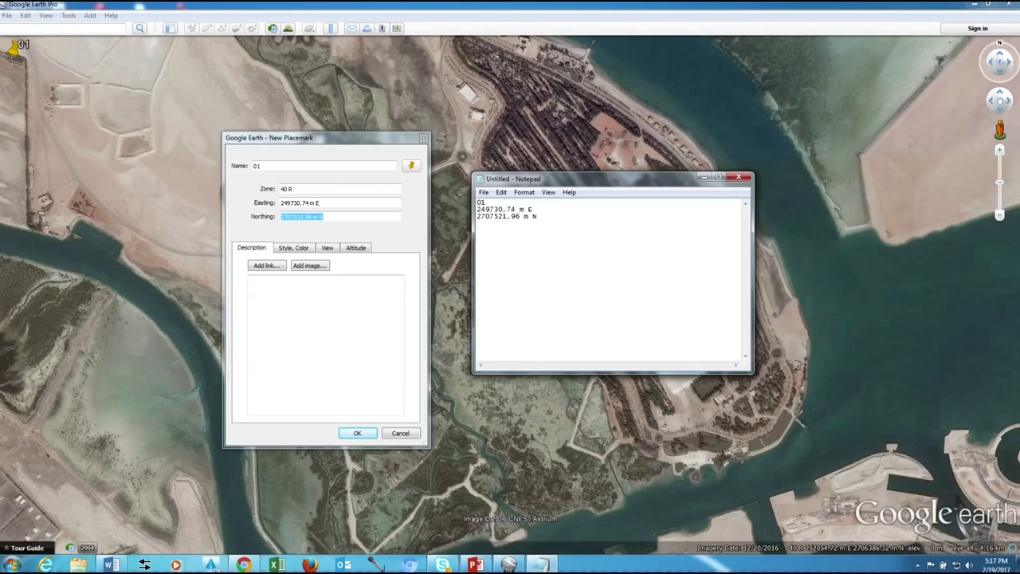
type("02")
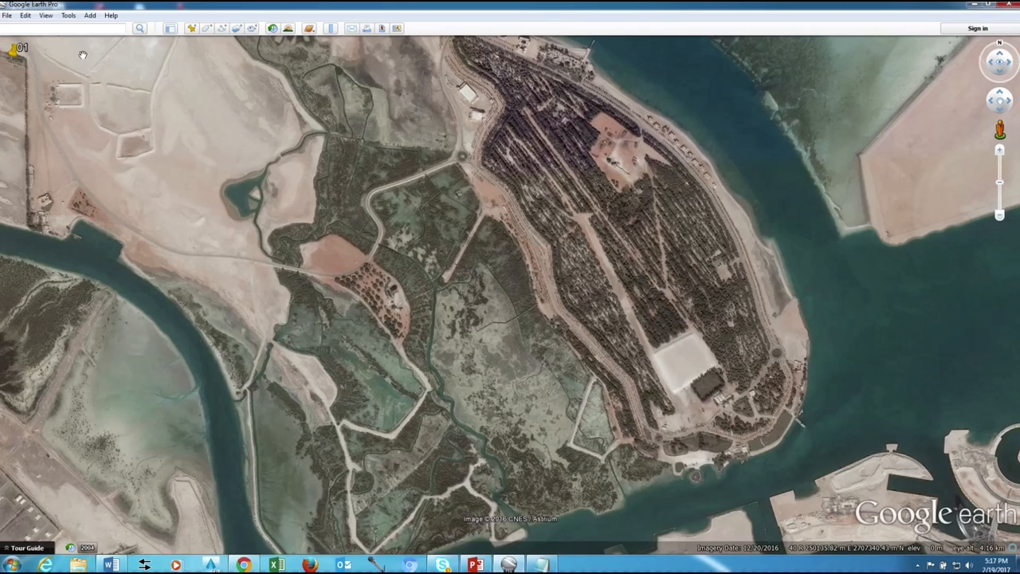
mouse_move(193, 30)
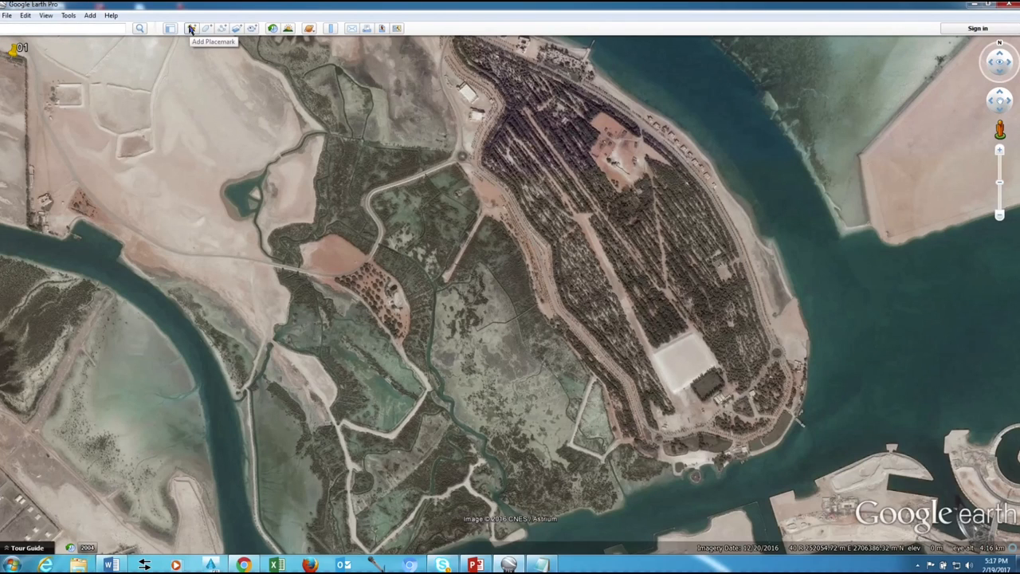
Save placemark 02 in zone 40 at 254292.74 m E, 2705207.41 m N.
left_click(191, 27)
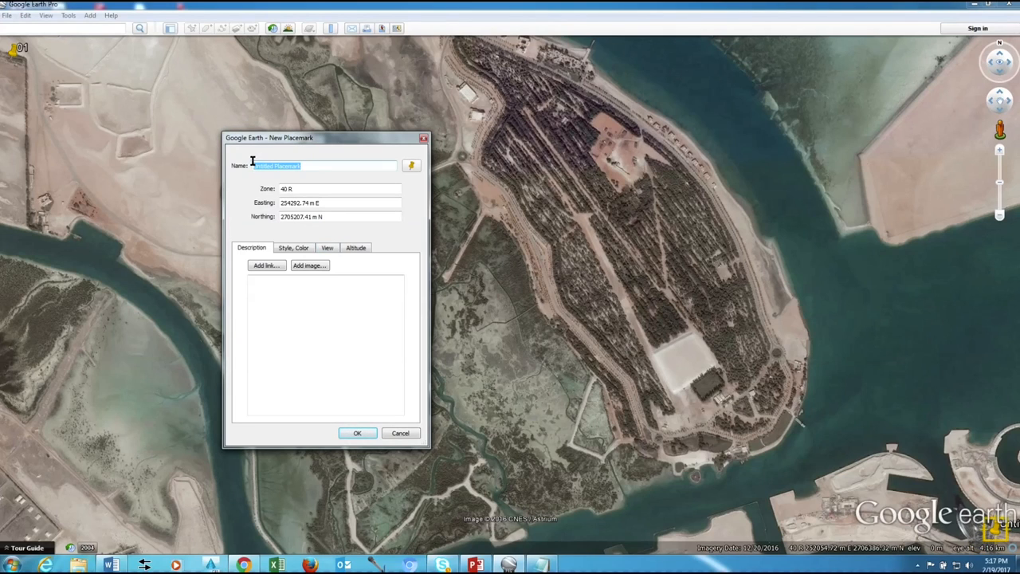
type("02")
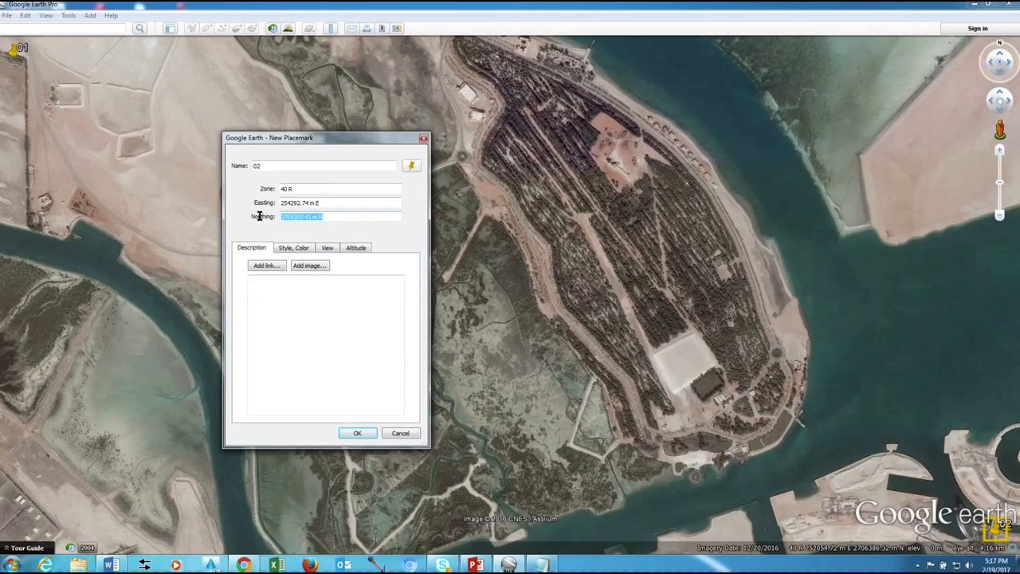
mouse_move(325, 265)
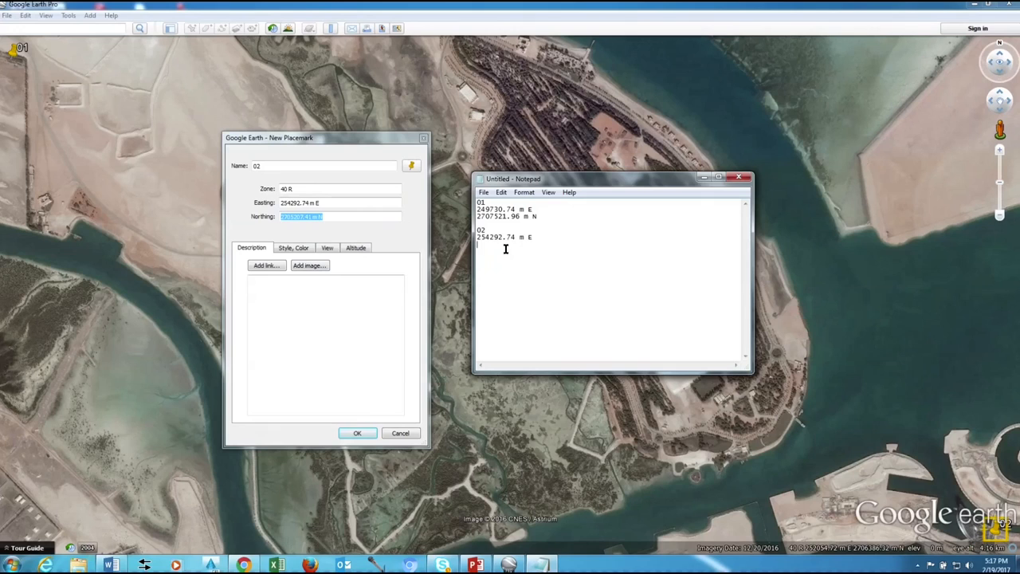
type("2705207.41 m N")
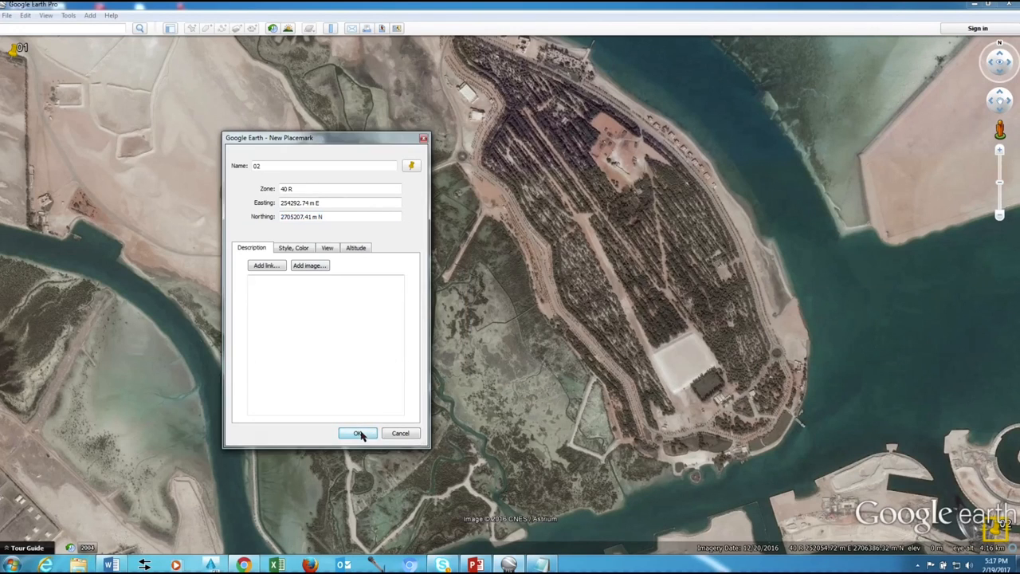
left_click(357, 434)
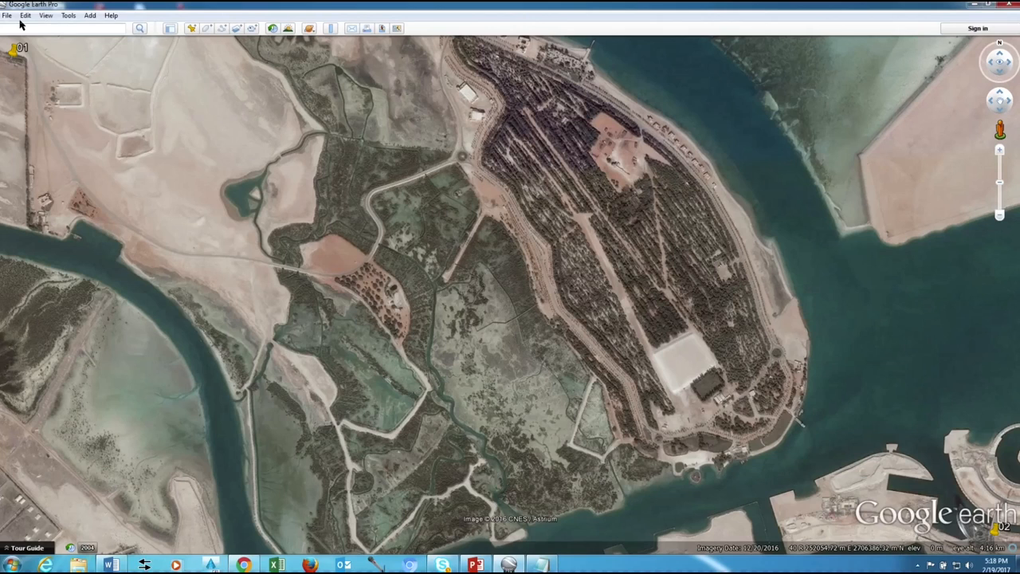
Set up Save Image with title, description and legend off and Maximum resolution.
left_click(6, 16)
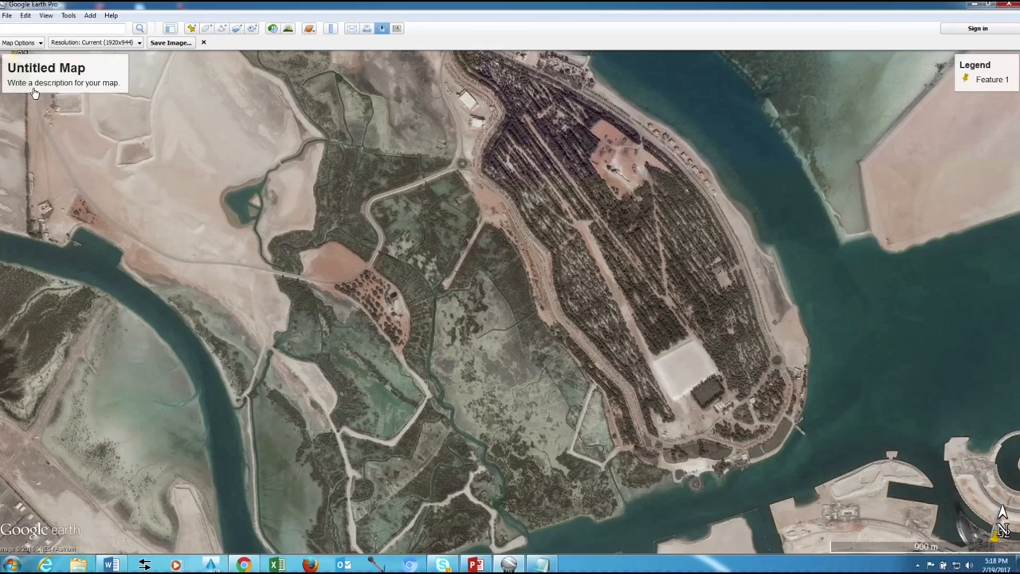
left_click(24, 42)
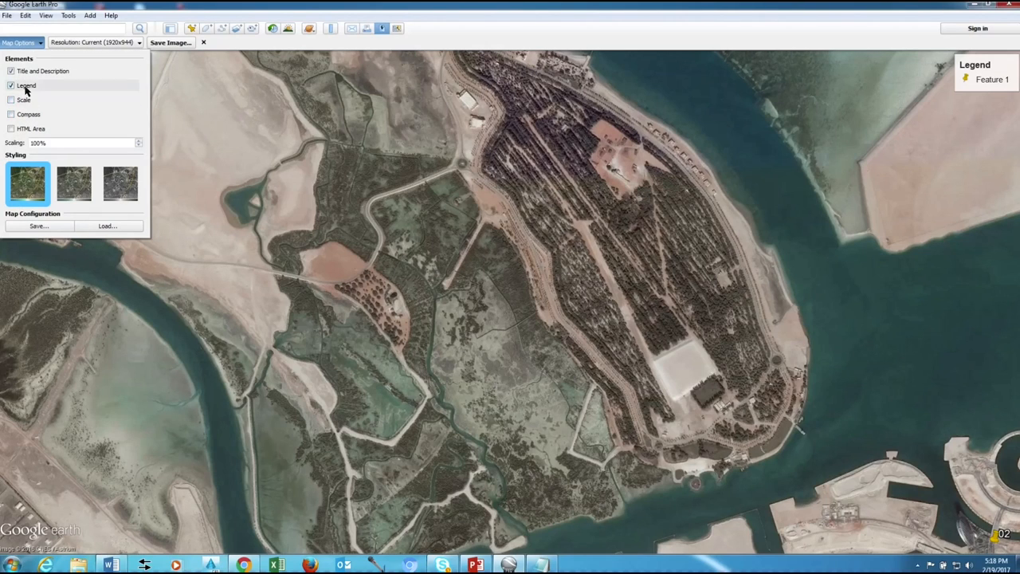
left_click(12, 86)
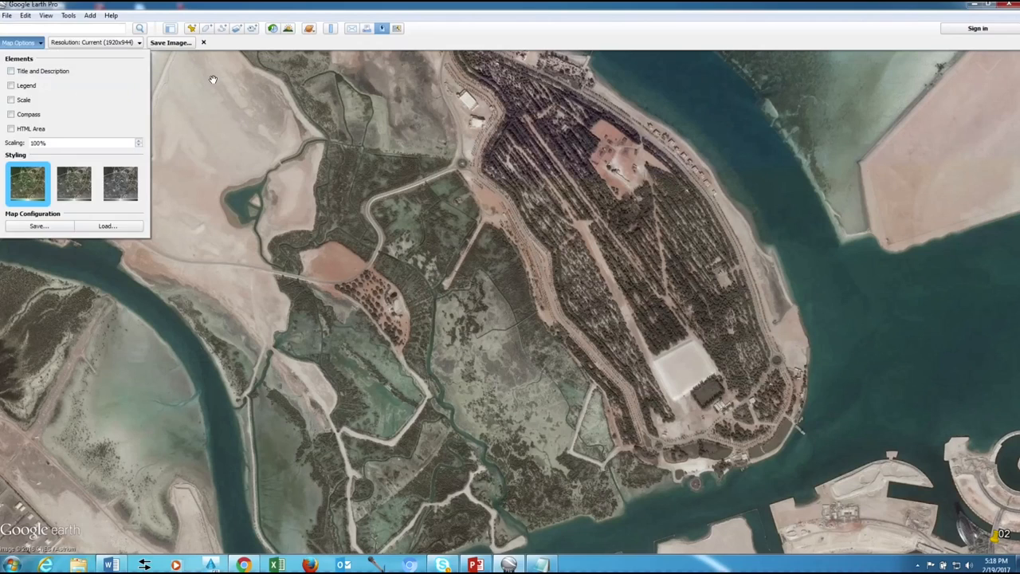
left_click(96, 43)
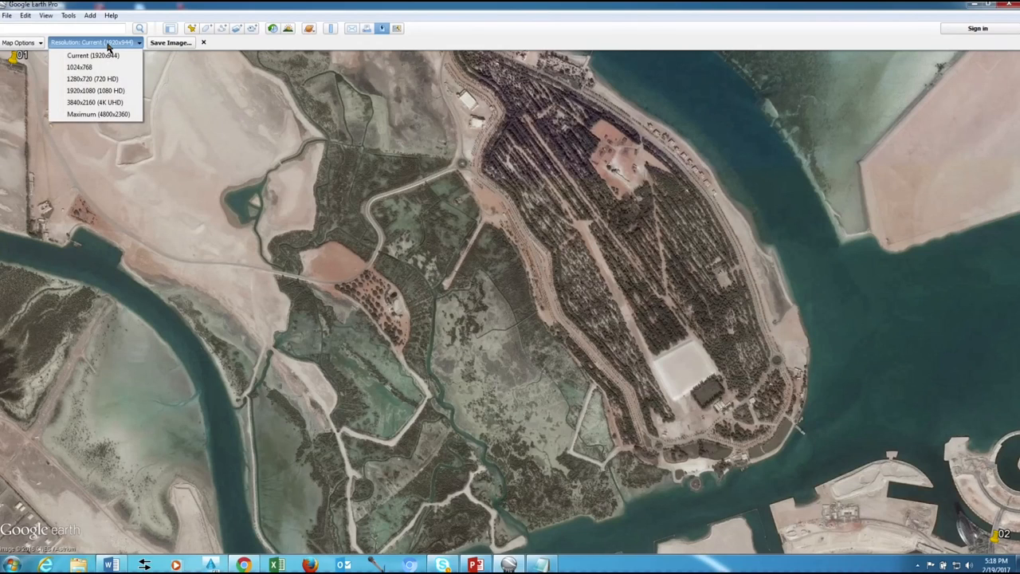
left_click(98, 121)
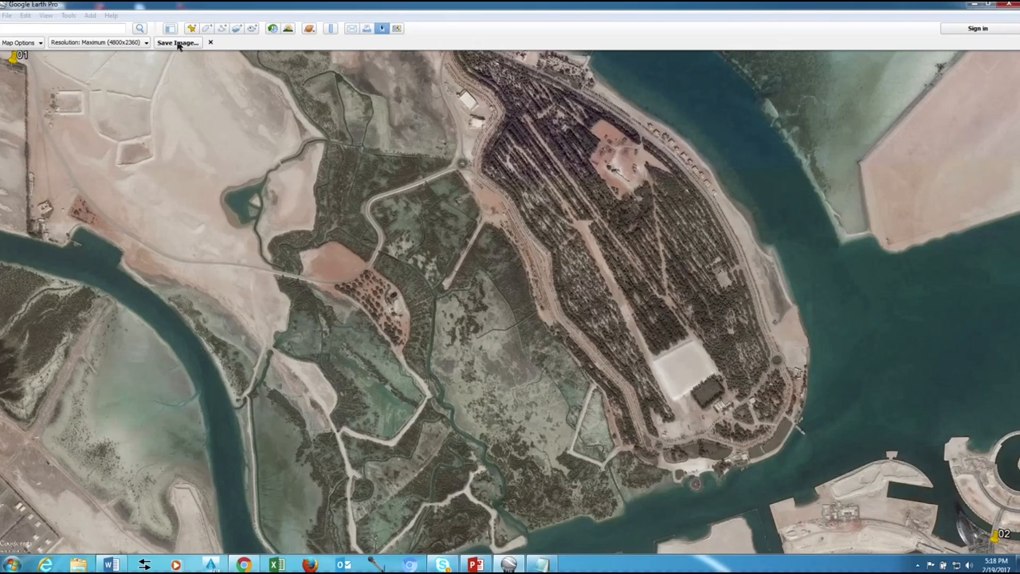
Save the view as GE-Image in the Google Earth Image folder and minimize Google Earth.
left_click(182, 43)
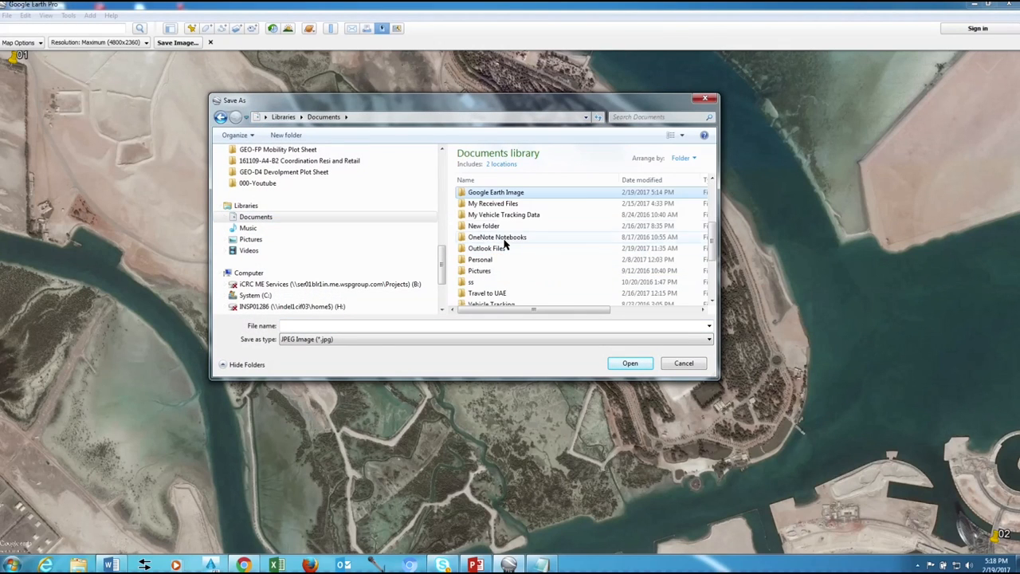
double_click(496, 191)
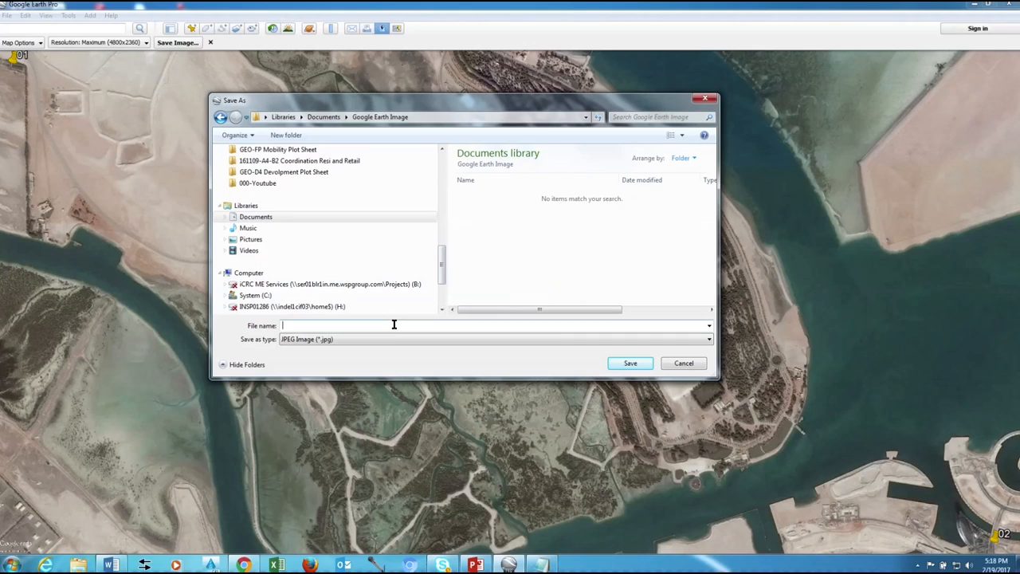
type("GE")
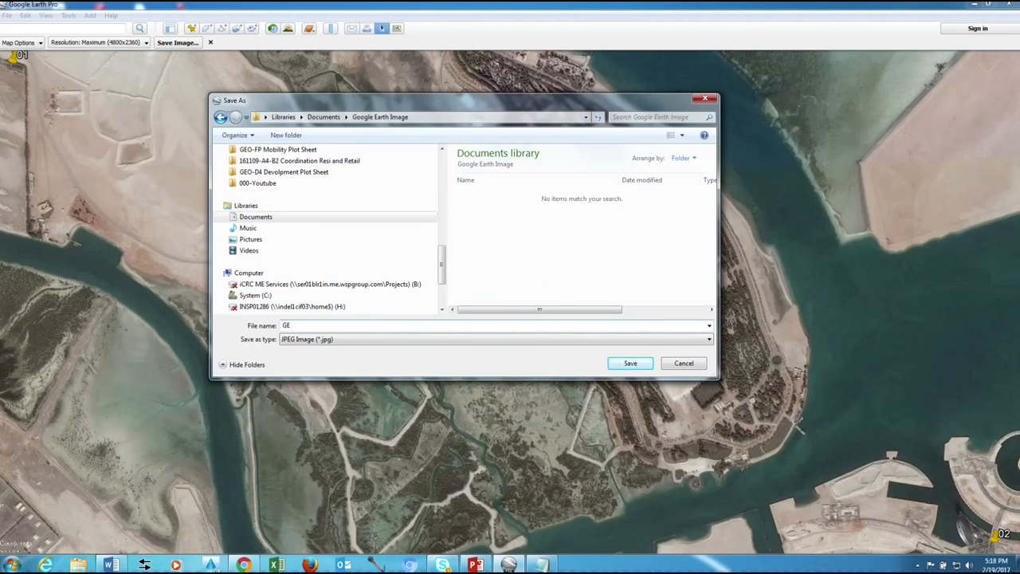
type("-Image")
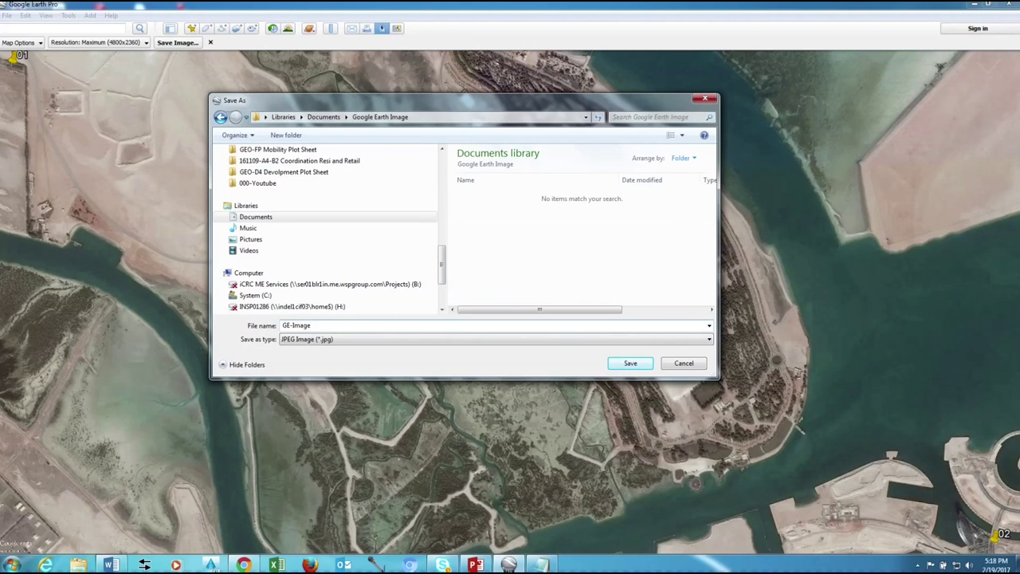
left_click(630, 364)
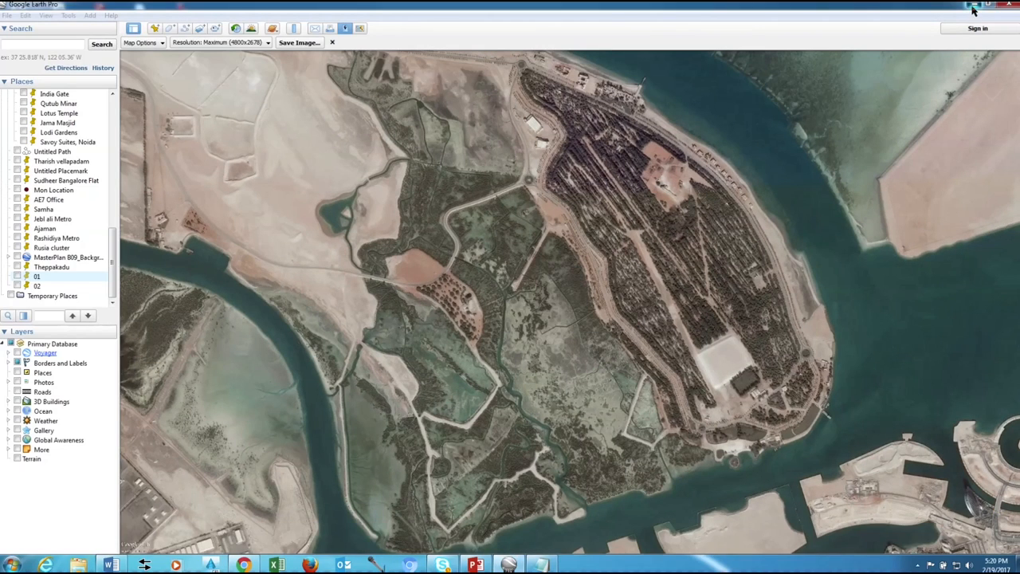
left_click(14, 561)
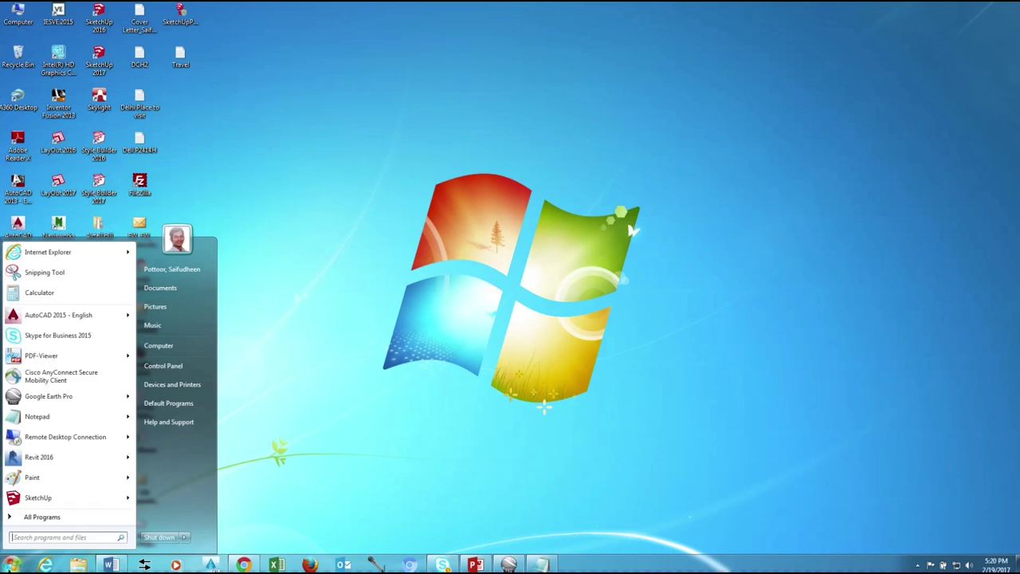
Launch AutoCAD 2015 and start the UNITS command in the blank drawing.
left_click(57, 315)
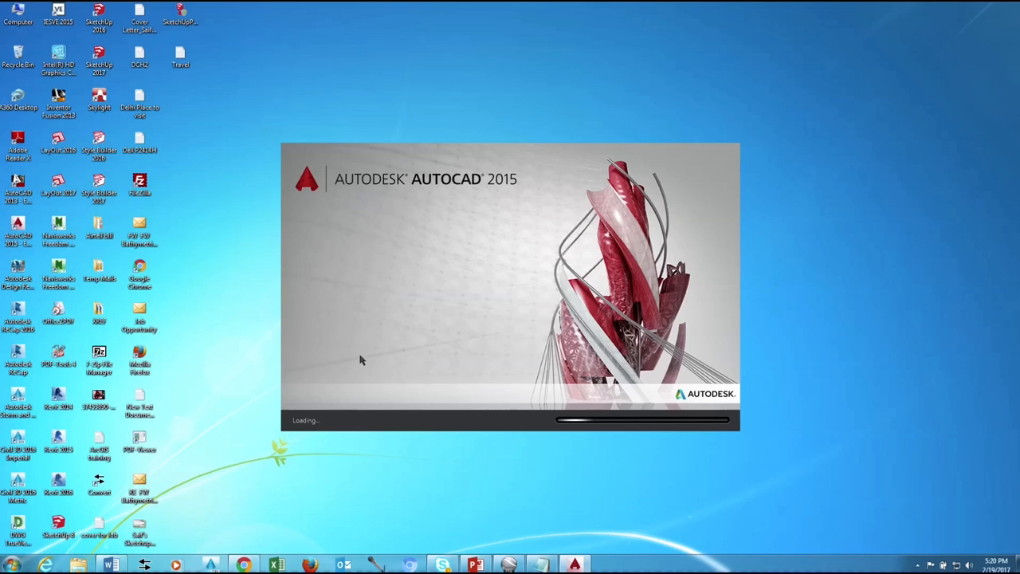
mouse_move(364, 373)
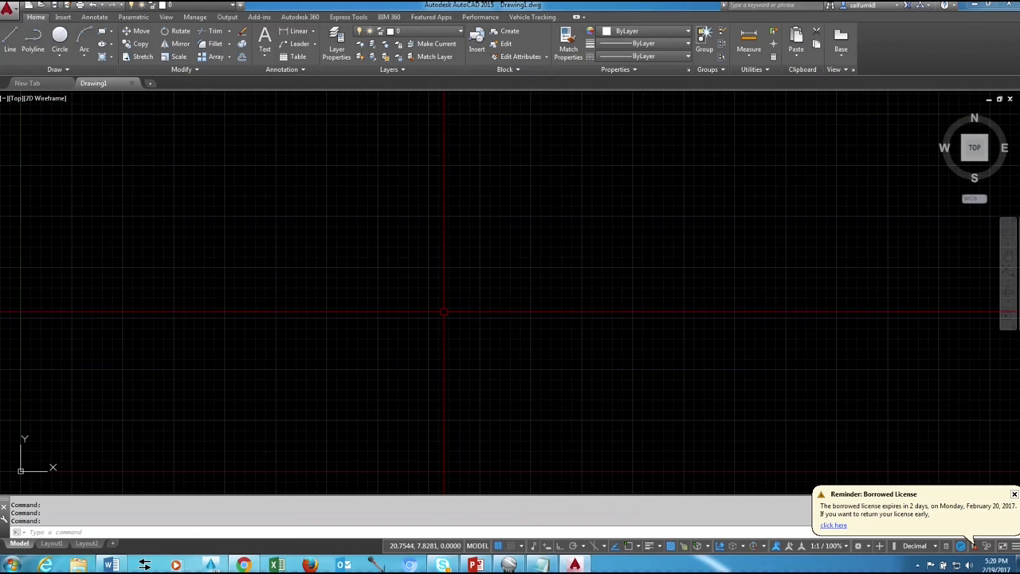
mouse_move(430, 306)
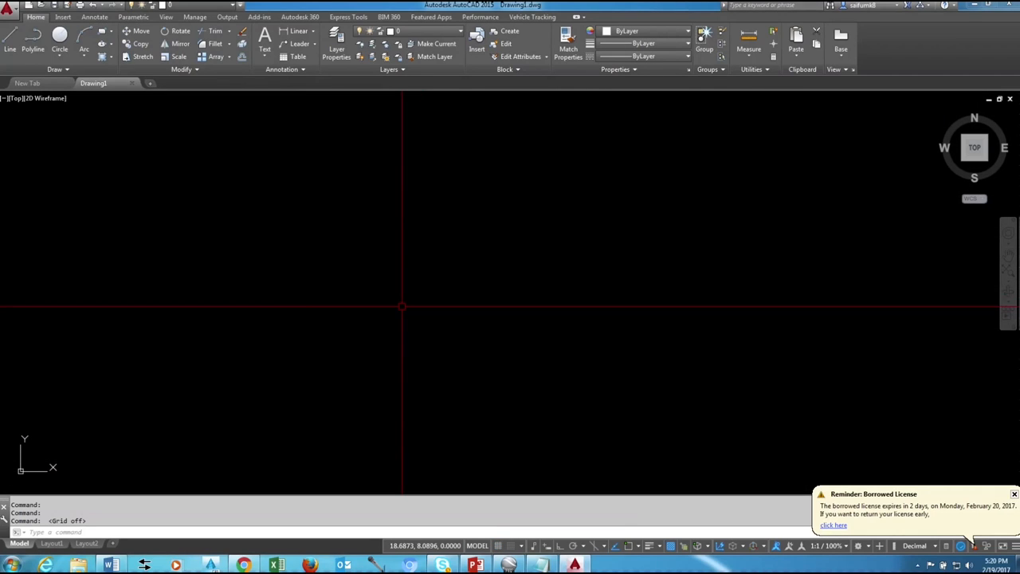
type("Uni")
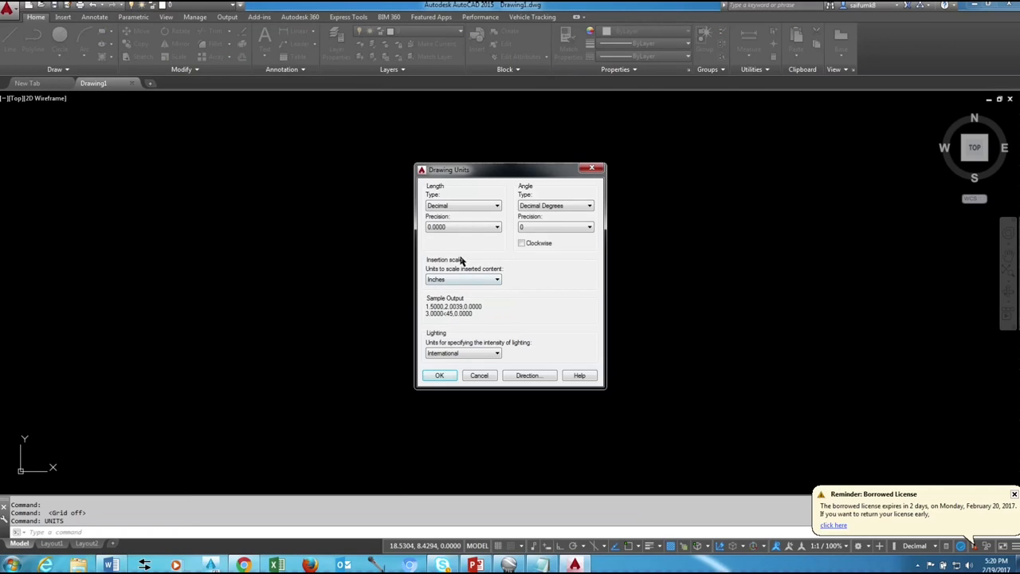
Set the insertion scale to Meters in Drawing Units.
left_click(496, 279)
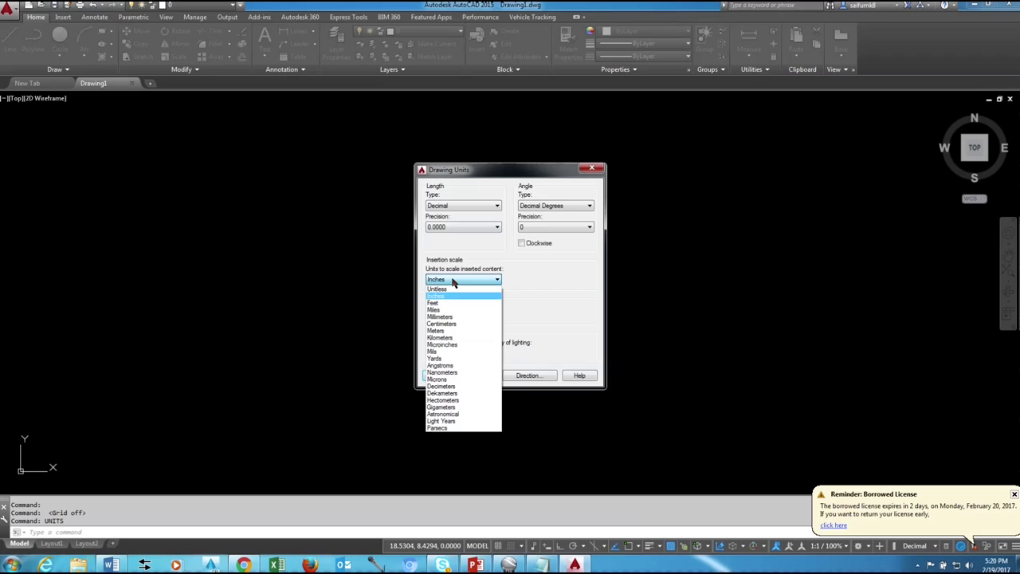
mouse_move(440, 330)
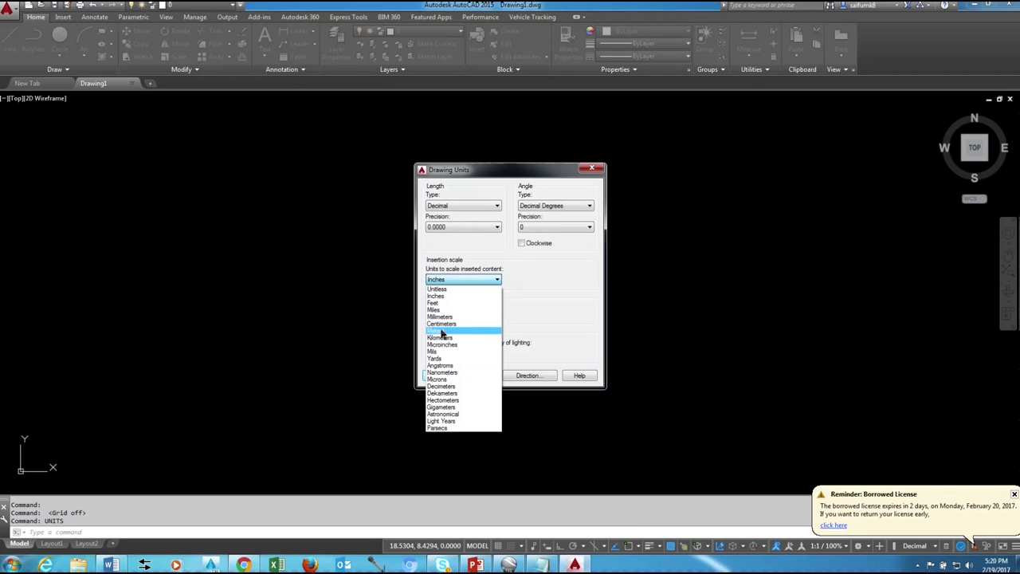
left_click(440, 330)
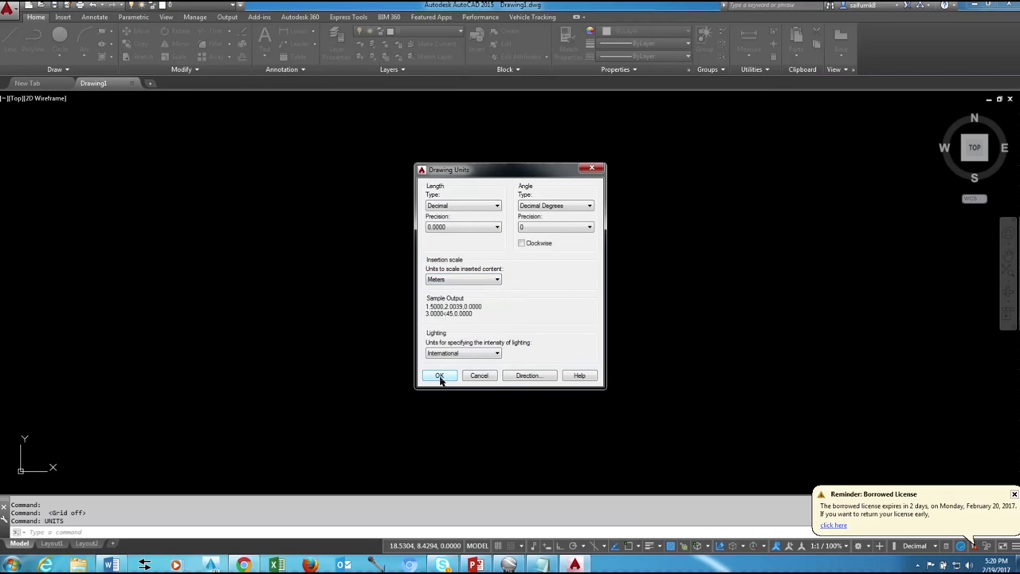
left_click(440, 376)
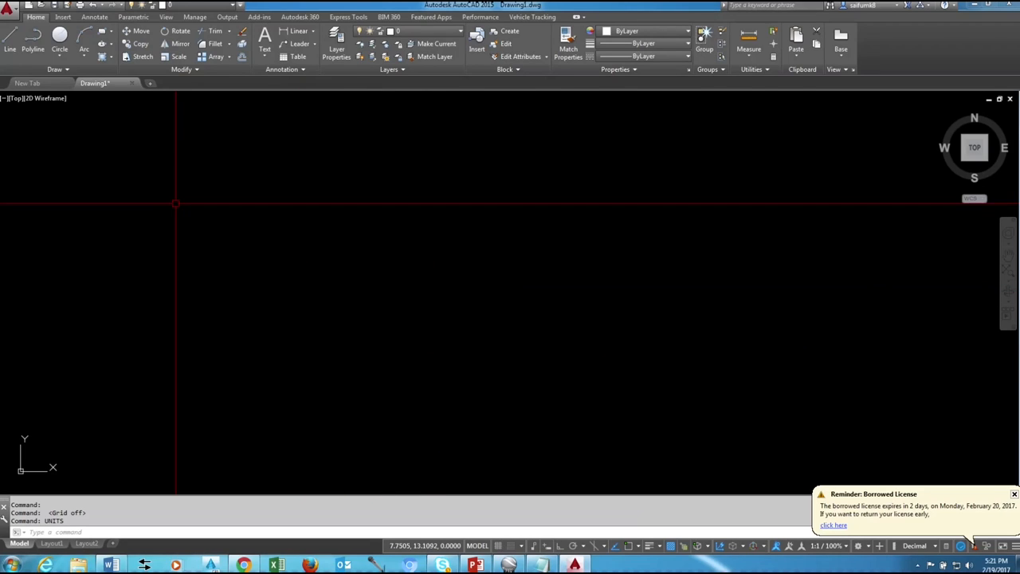
Draw a circle (ci) and set its center to point 01's easting and northing from the notes.
type("ci")
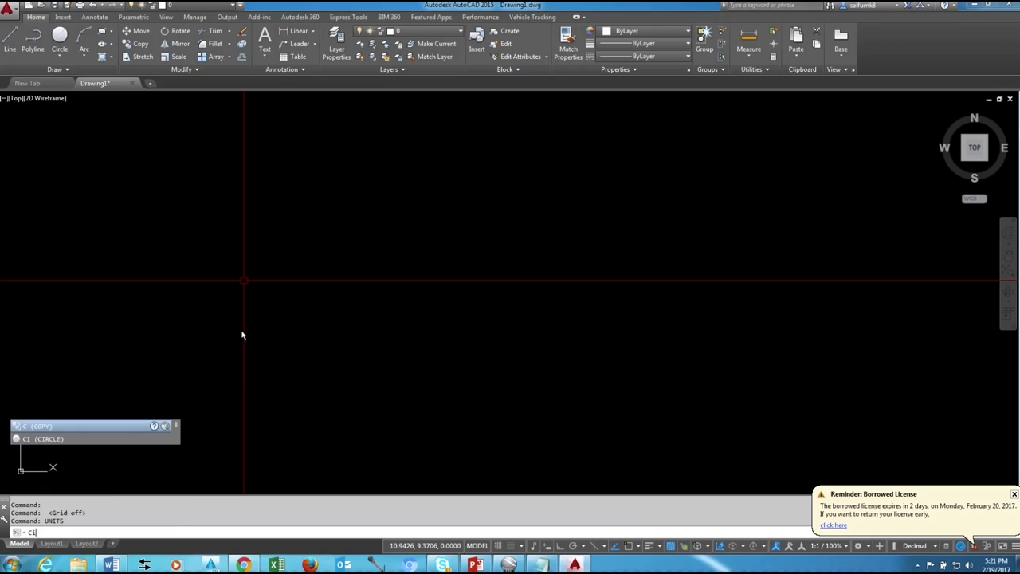
key("Enter")
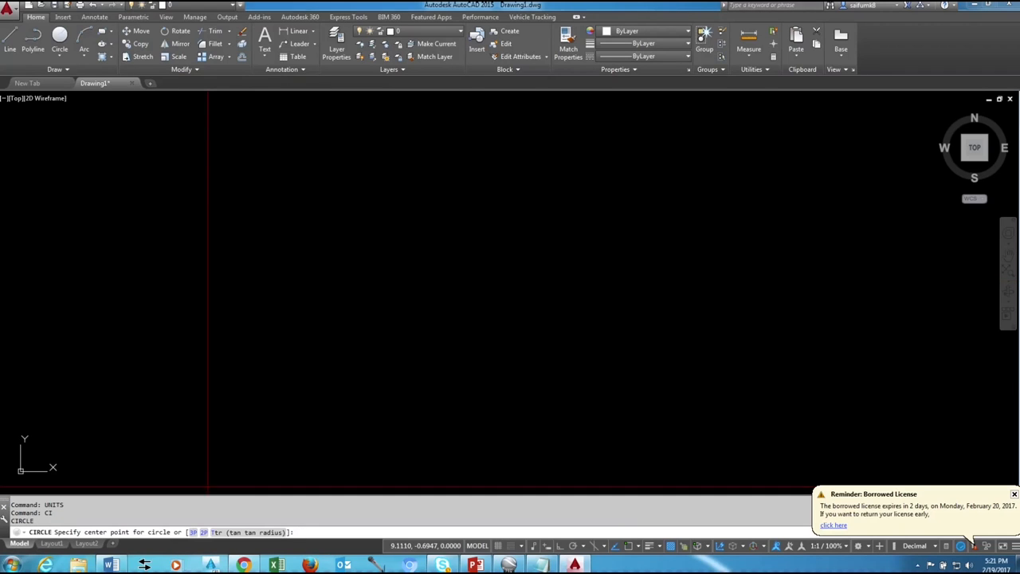
mouse_move(424, 284)
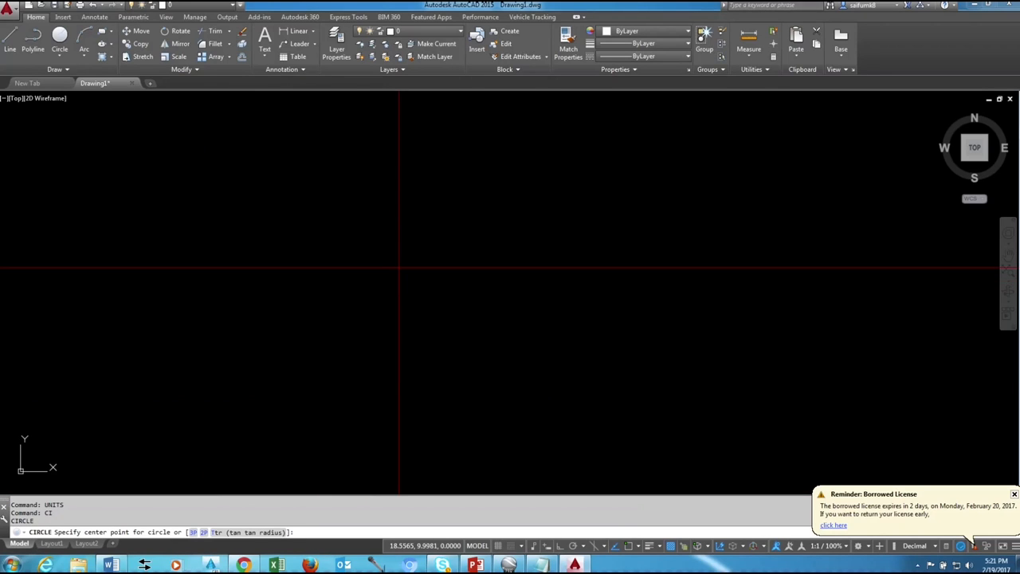
left_click(398, 268)
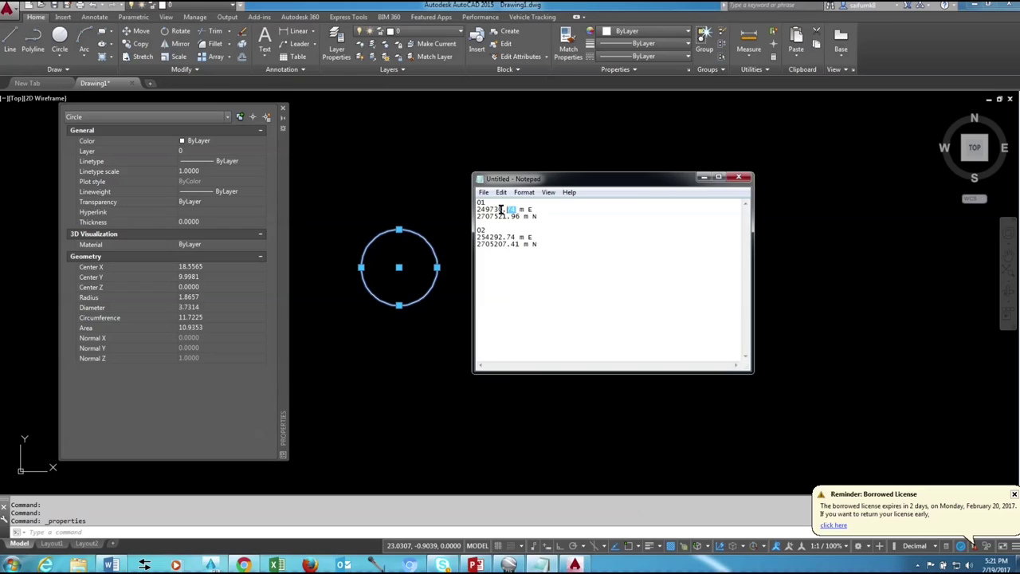
right_click(502, 209)
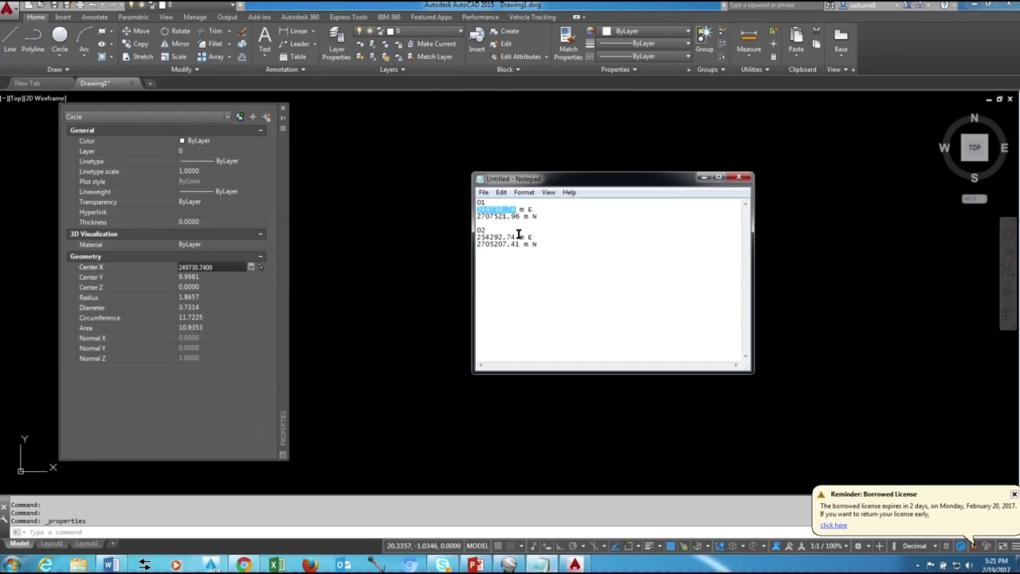
right_click(486, 217)
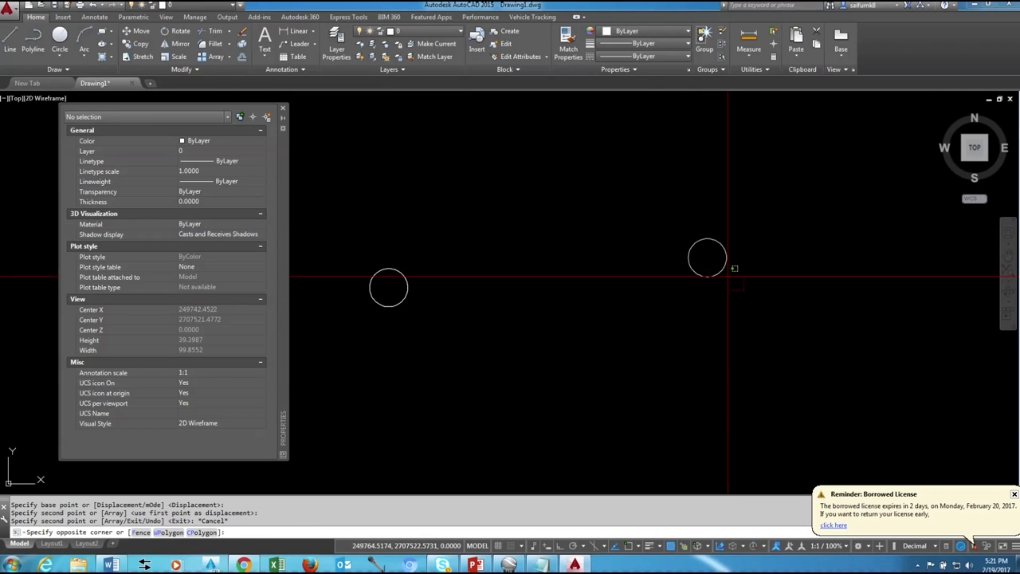
Set the second circle's center to point 02's easting and northing copied from the notes.
left_click(708, 256)
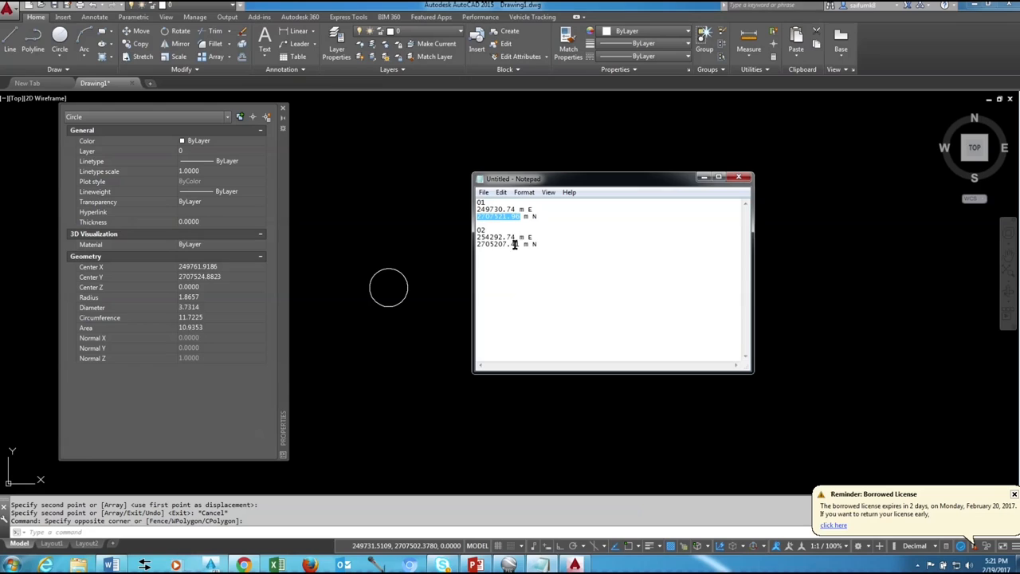
right_click(502, 238)
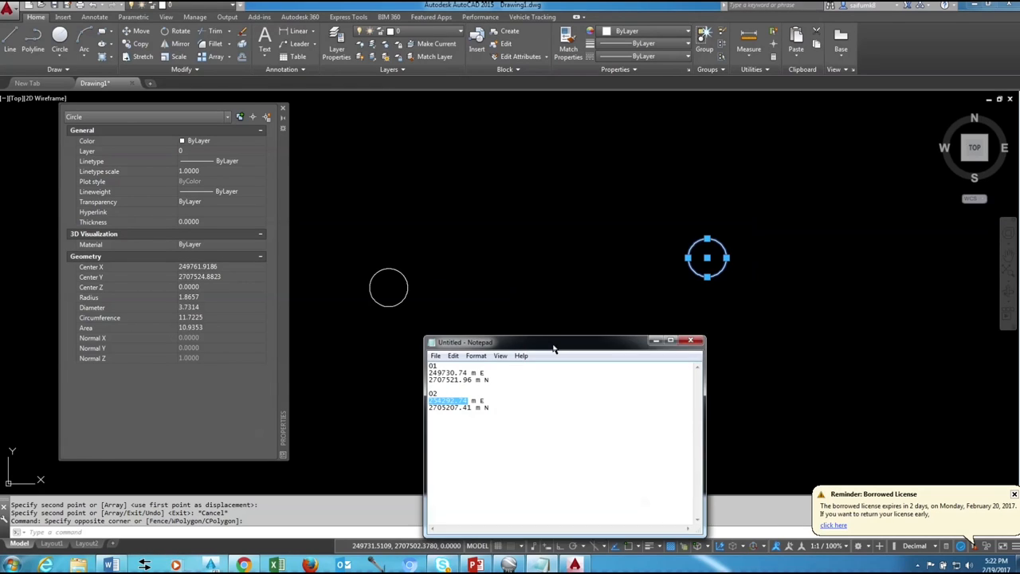
right_click(195, 266)
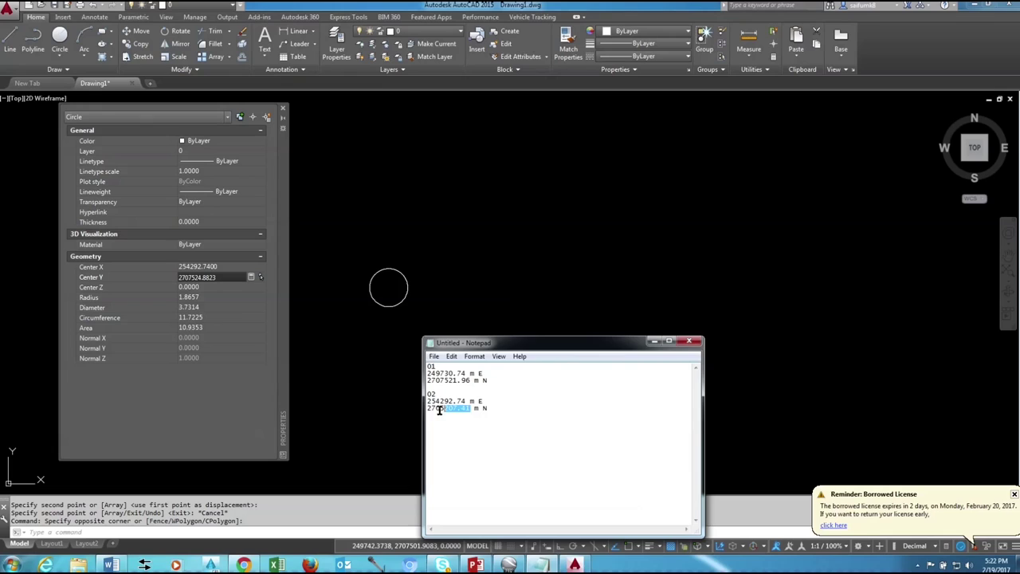
right_click(440, 409)
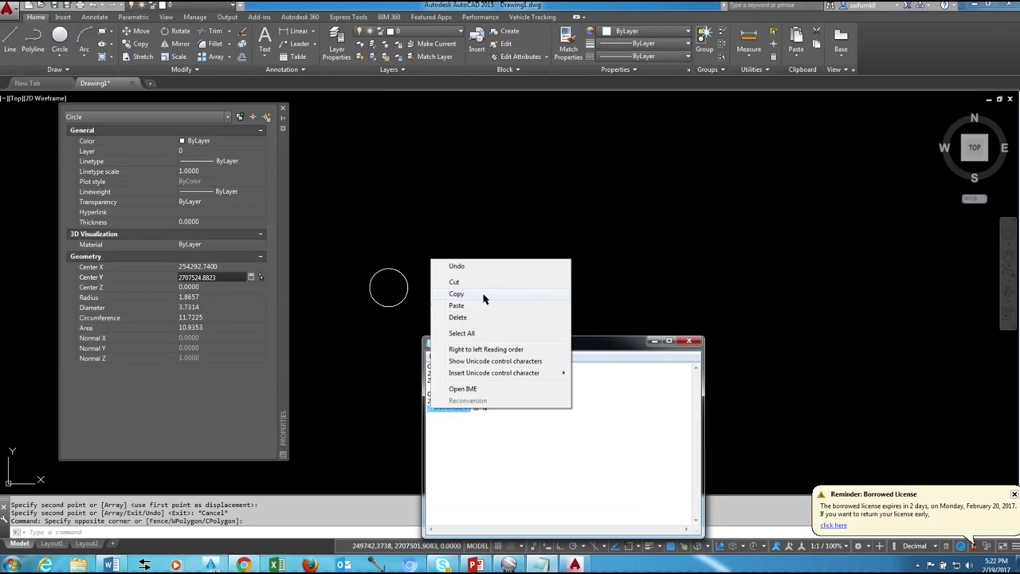
left_click(456, 281)
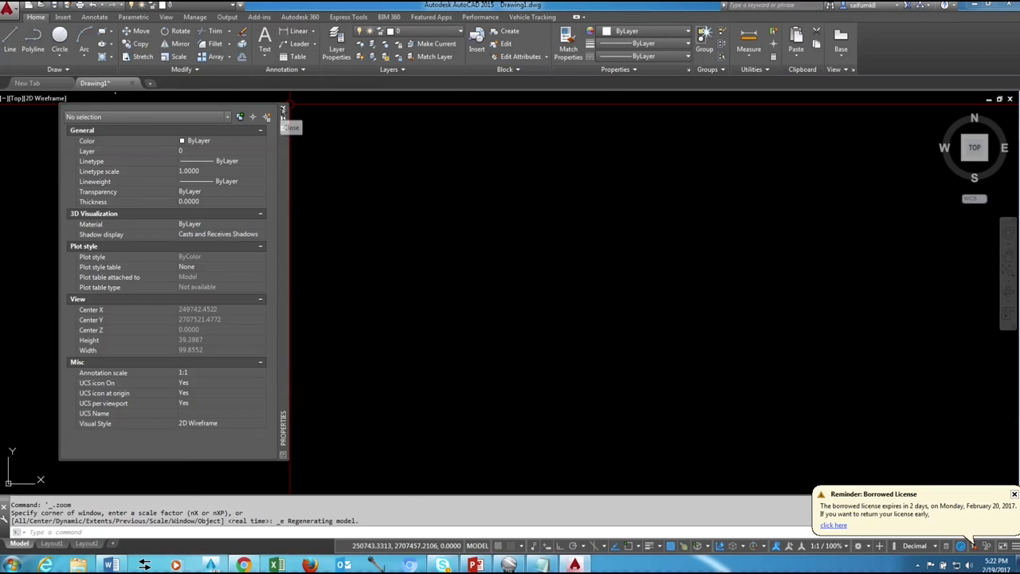
Set both circles' radius to 150 in the Properties palette.
left_click(282, 110)
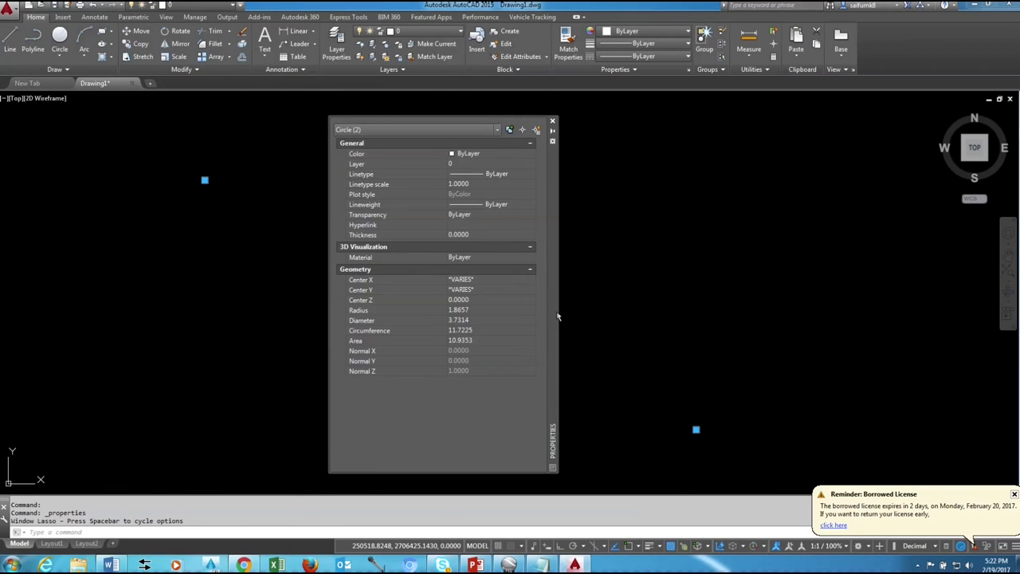
mouse_move(472, 303)
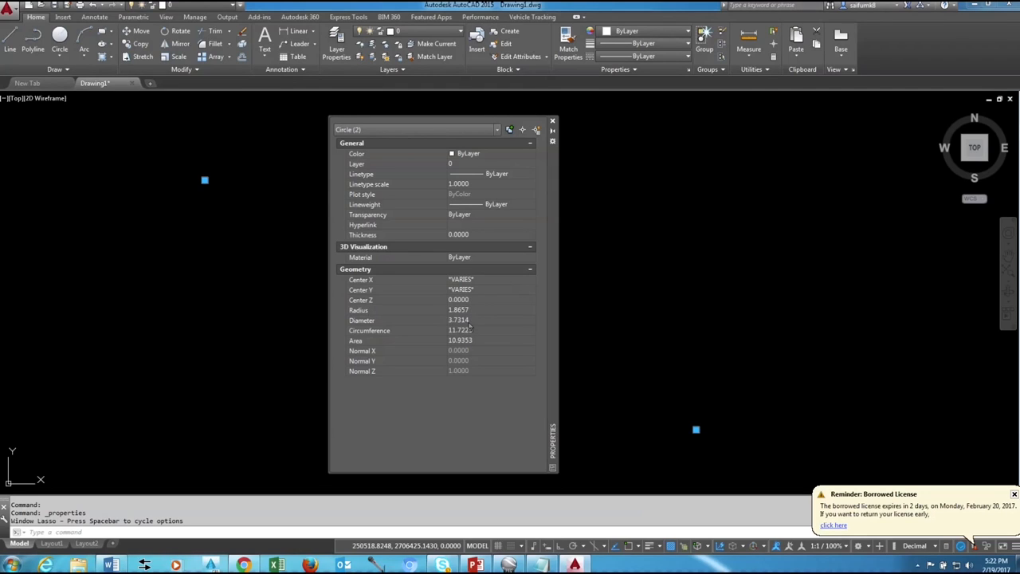
left_click(471, 309)
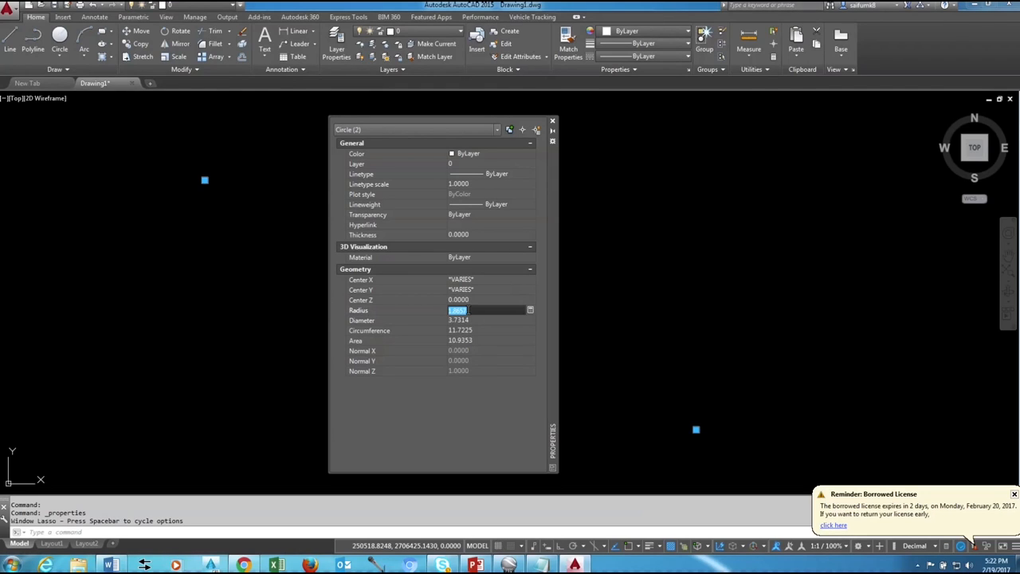
type("150")
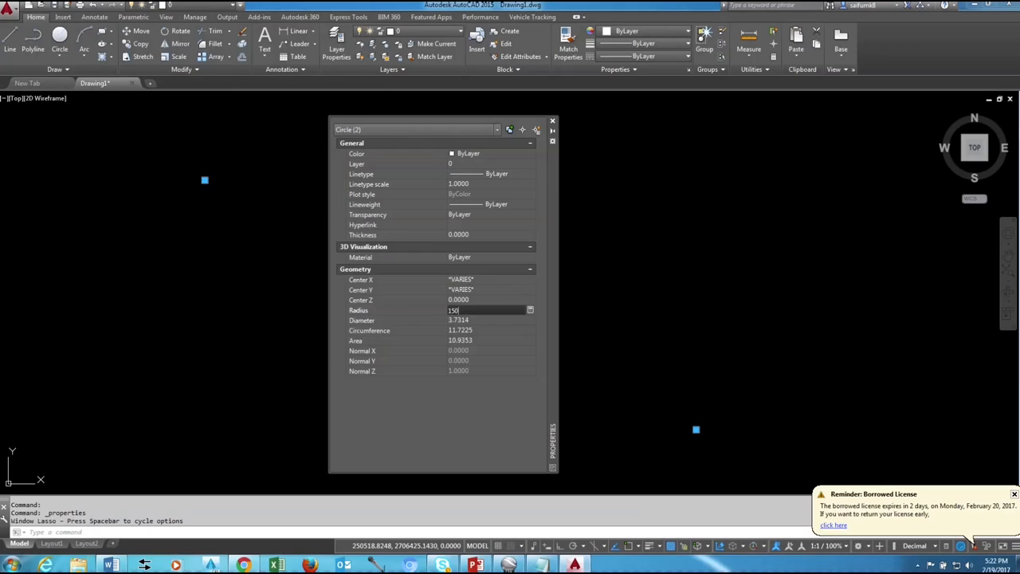
key("Enter")
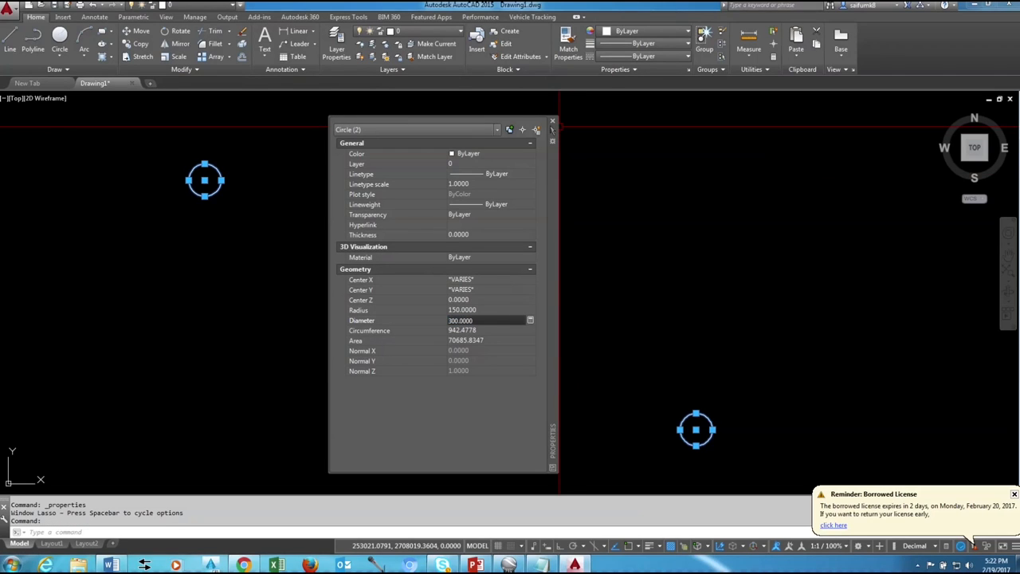
left_click(552, 121)
type("XR")
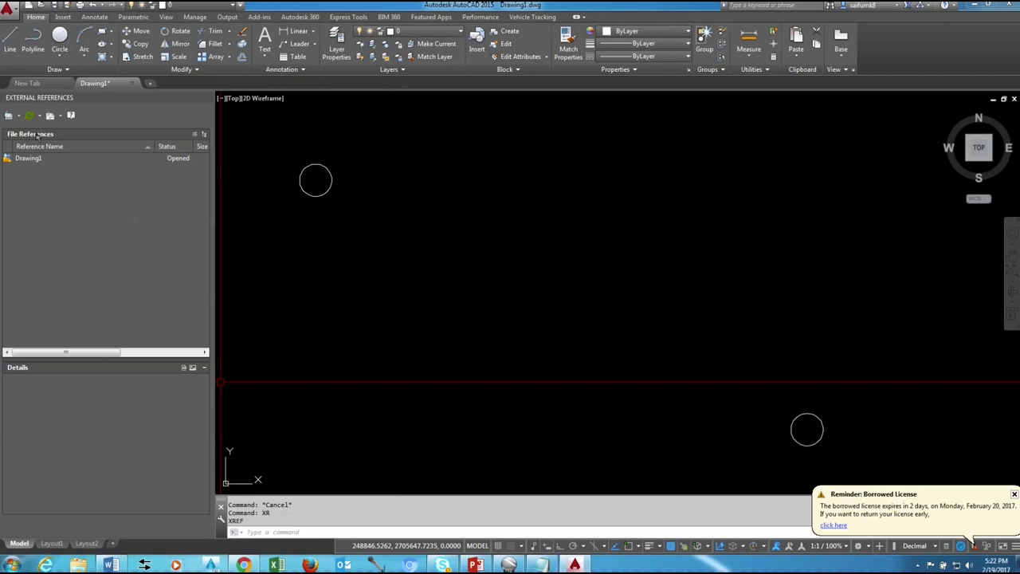
Attach the GE-Image01 island JPEG from the Google Earth Image folder as an external reference.
left_click(9, 115)
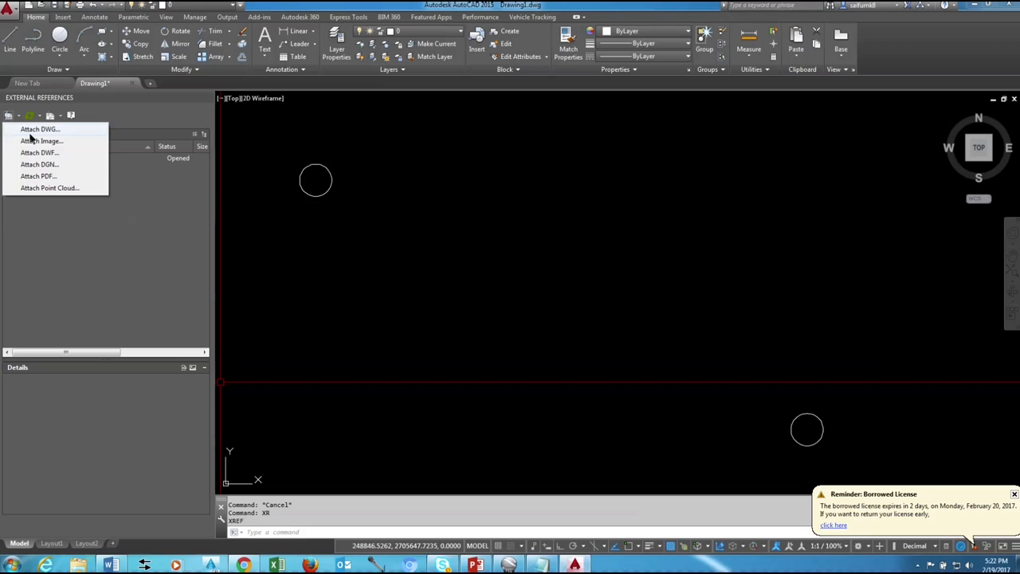
left_click(41, 140)
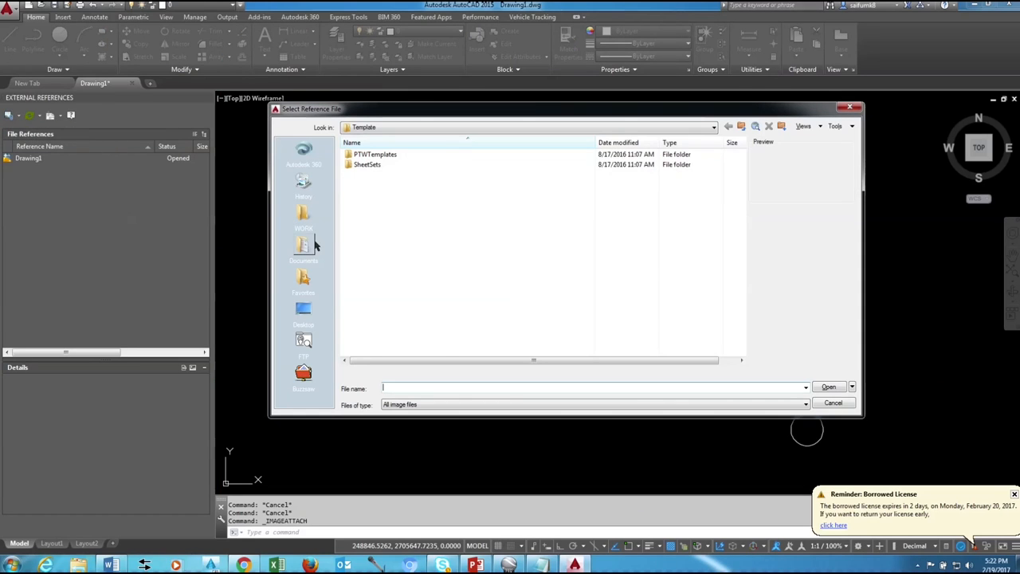
left_click(303, 245)
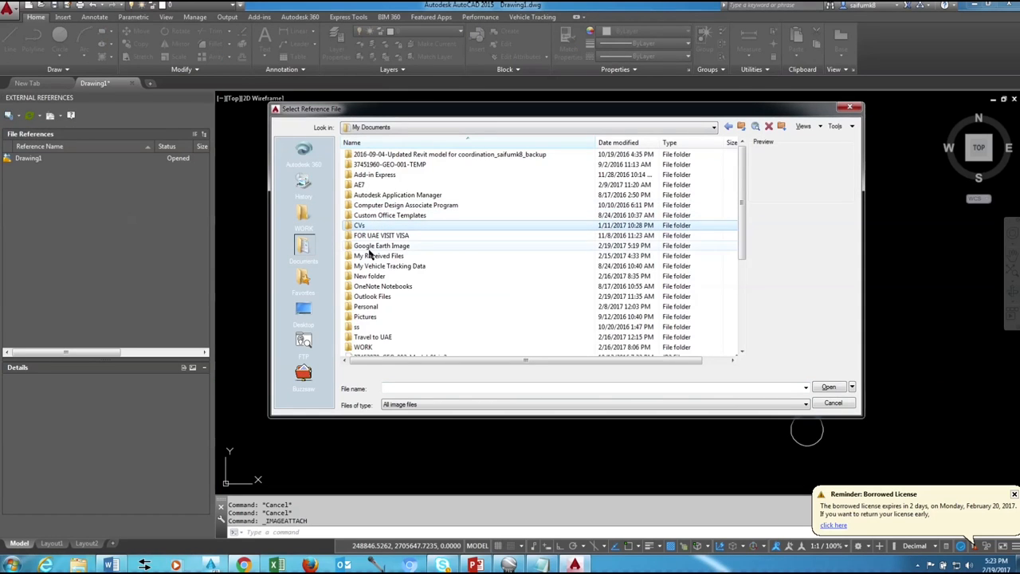
double_click(381, 245)
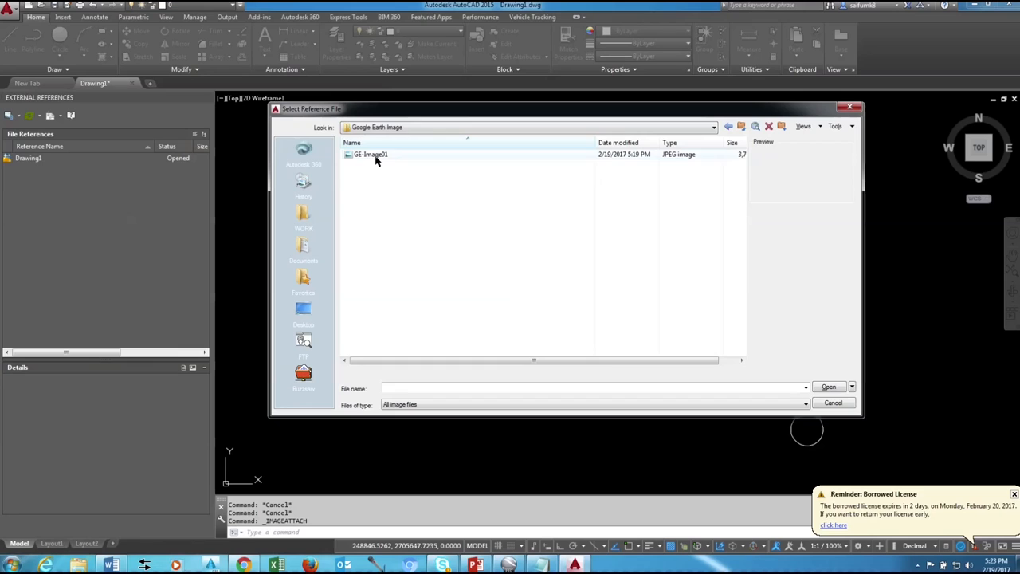
left_click(832, 402)
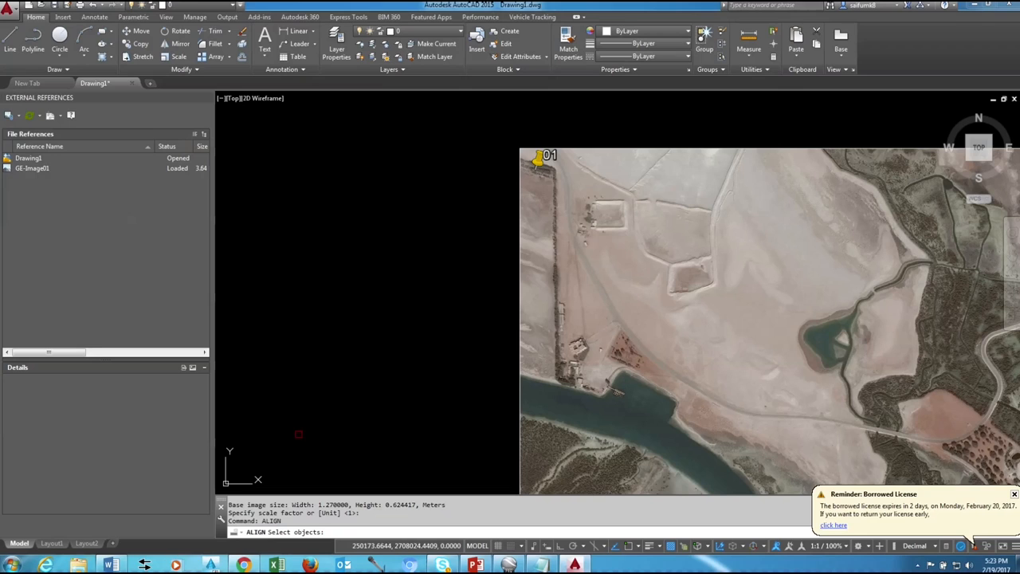
Align the island image, mapping each pushpin tip to its coordinate circle's centre.
left_click(580, 146)
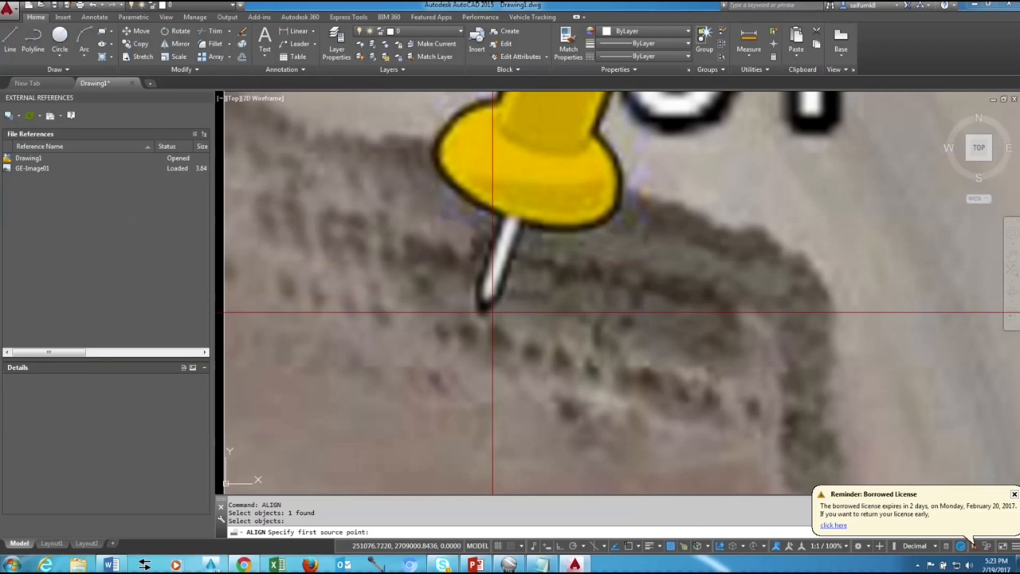
left_click(486, 304)
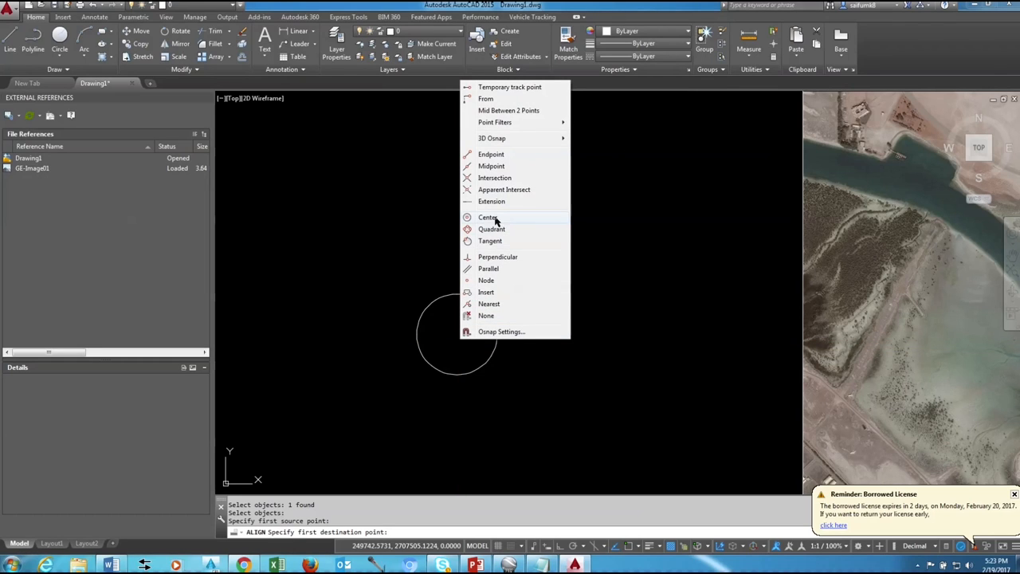
left_click(487, 217)
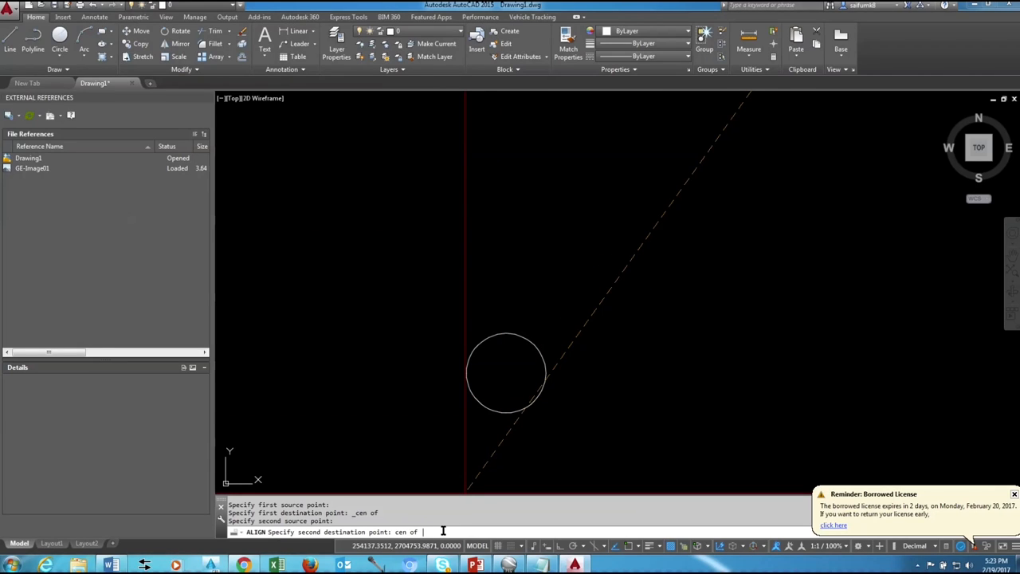
left_click(507, 373)
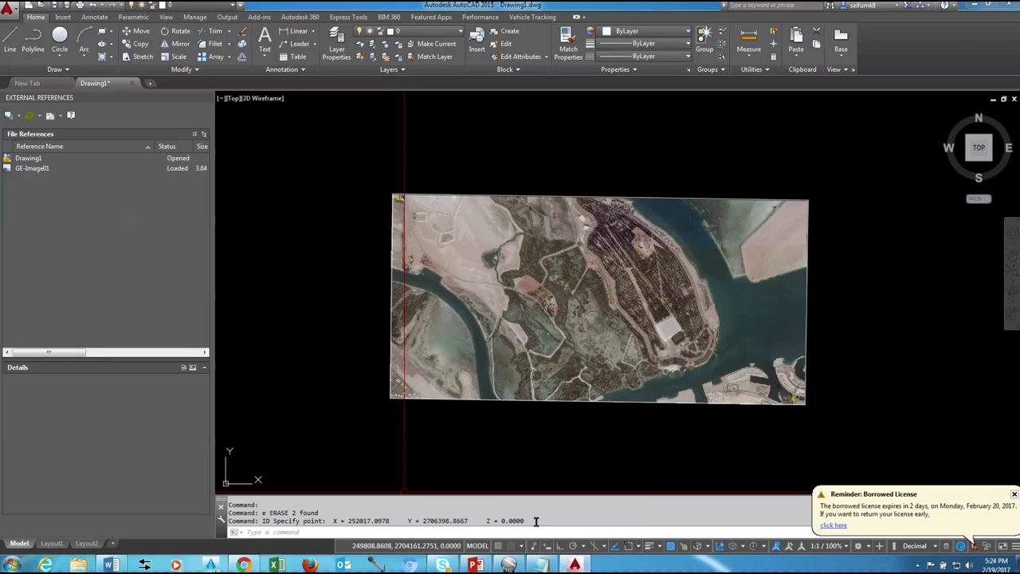
mouse_move(545, 354)
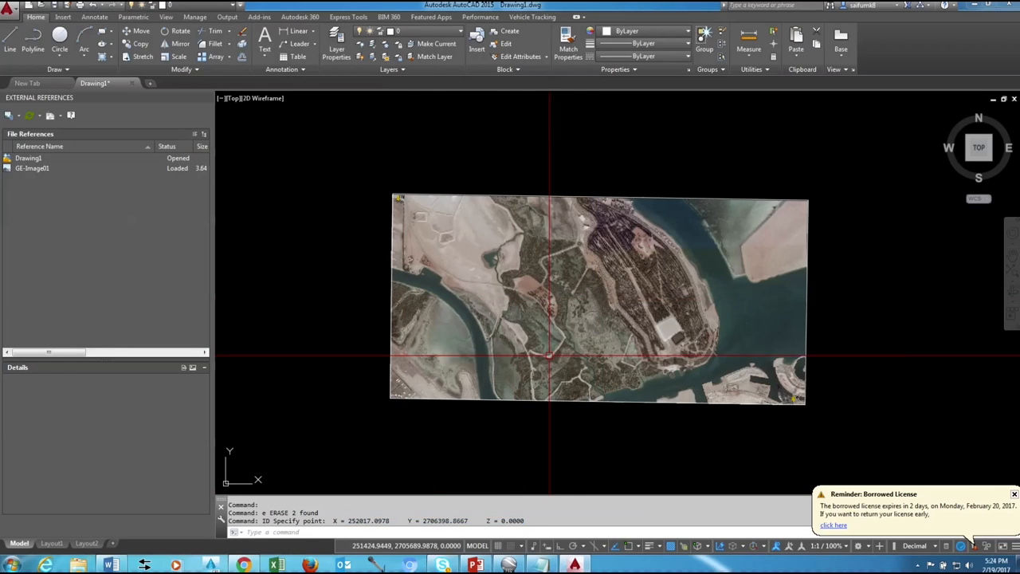